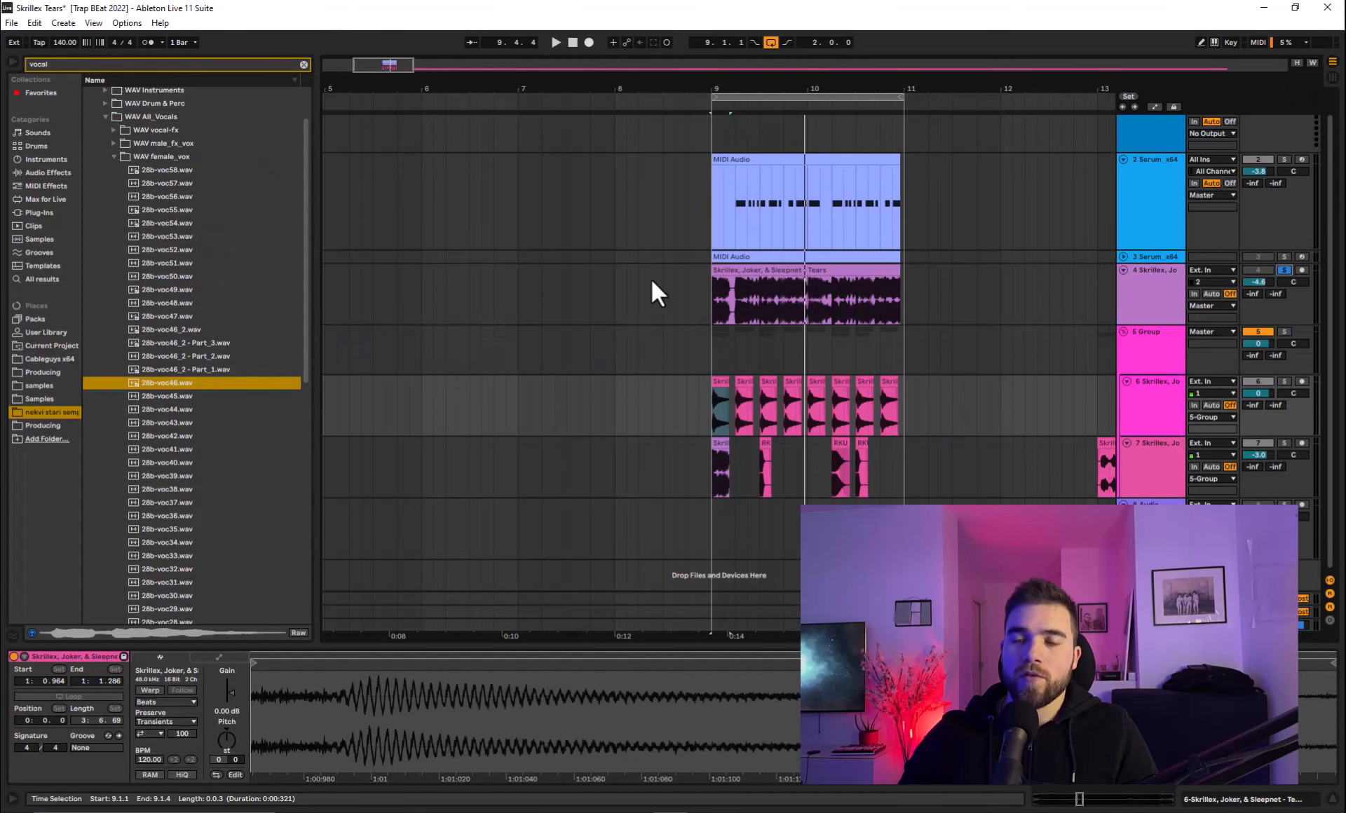
Start playback of the Tears arrangement from the transport, then stop it.
left_click(555, 42)
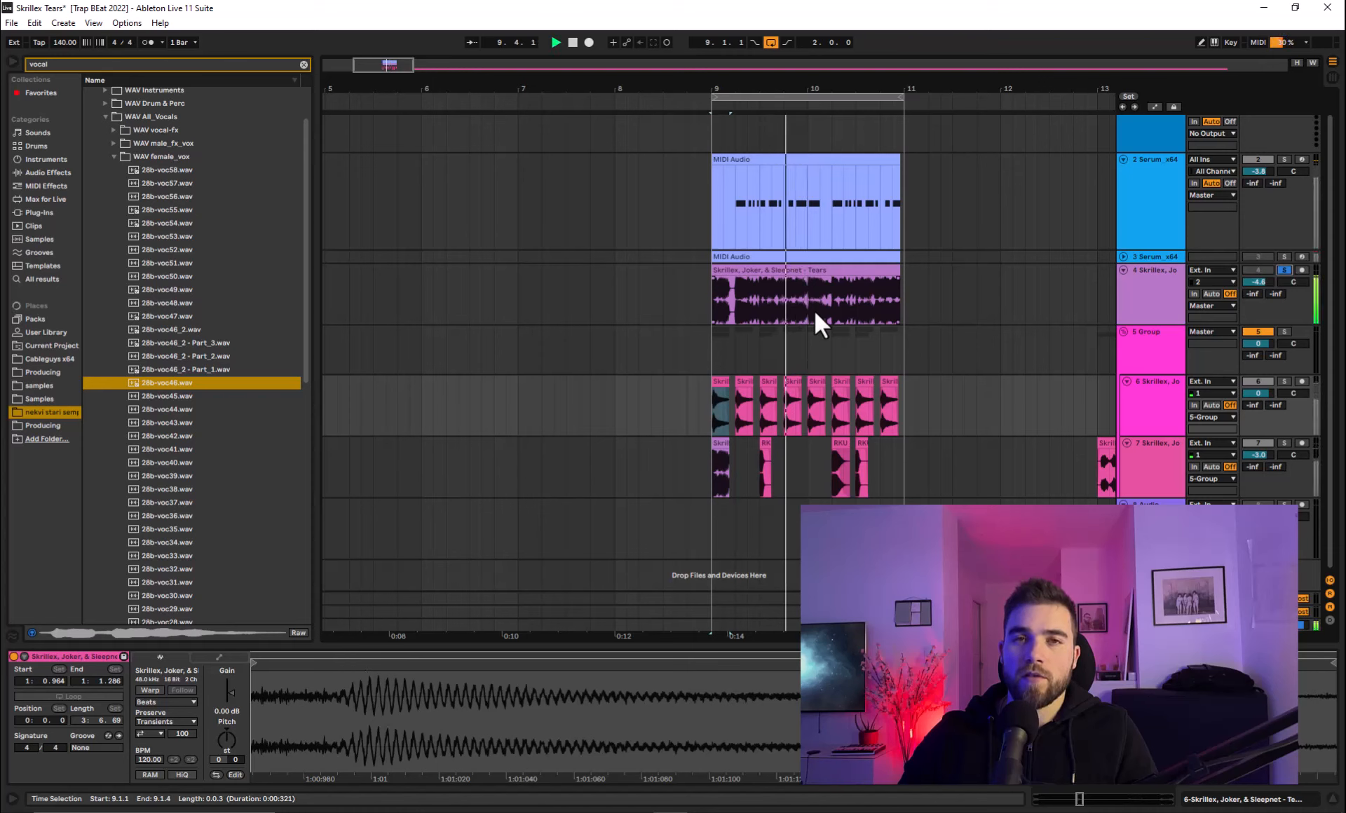
left_click(588, 42)
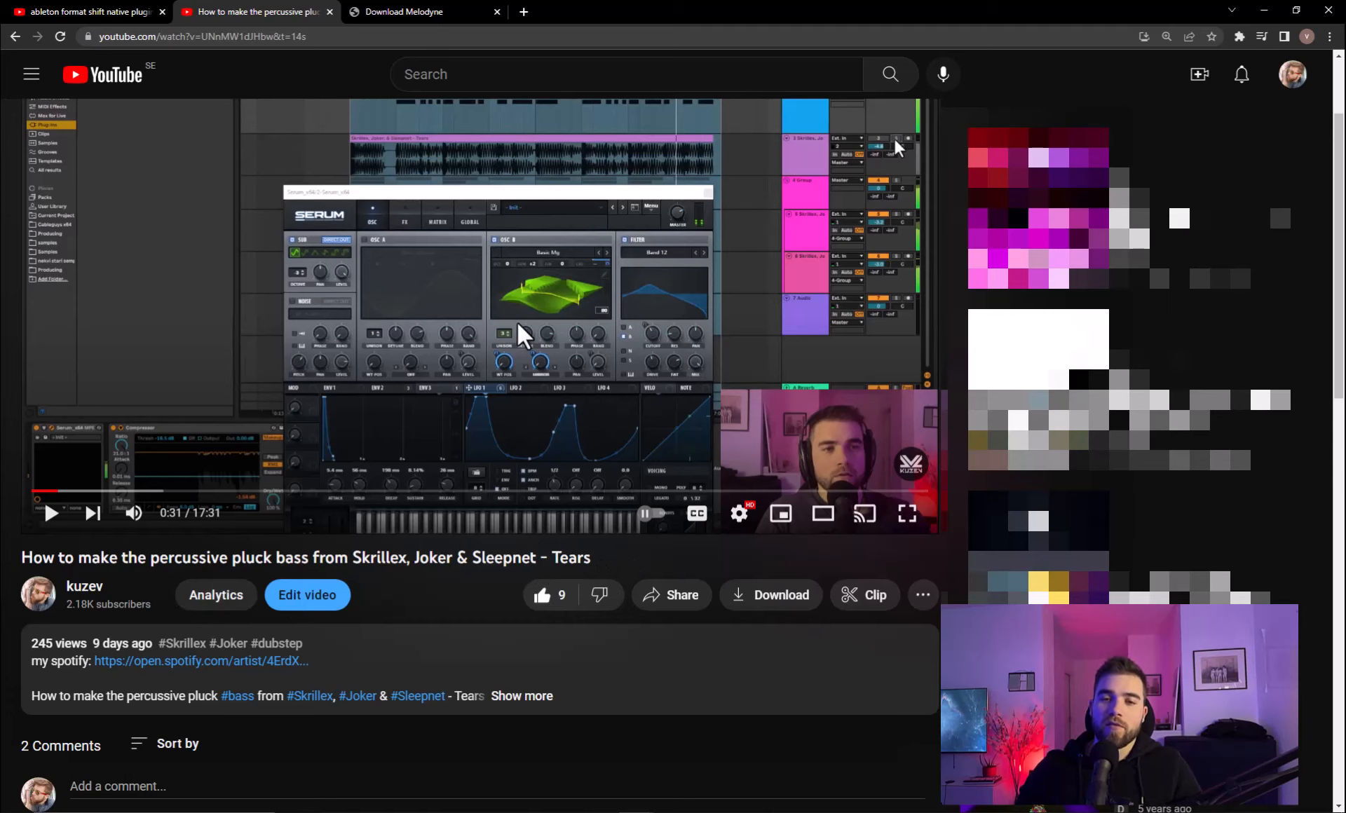
Scroll down the video page to the comment about formant modulation and detuning.
scroll("down", 3)
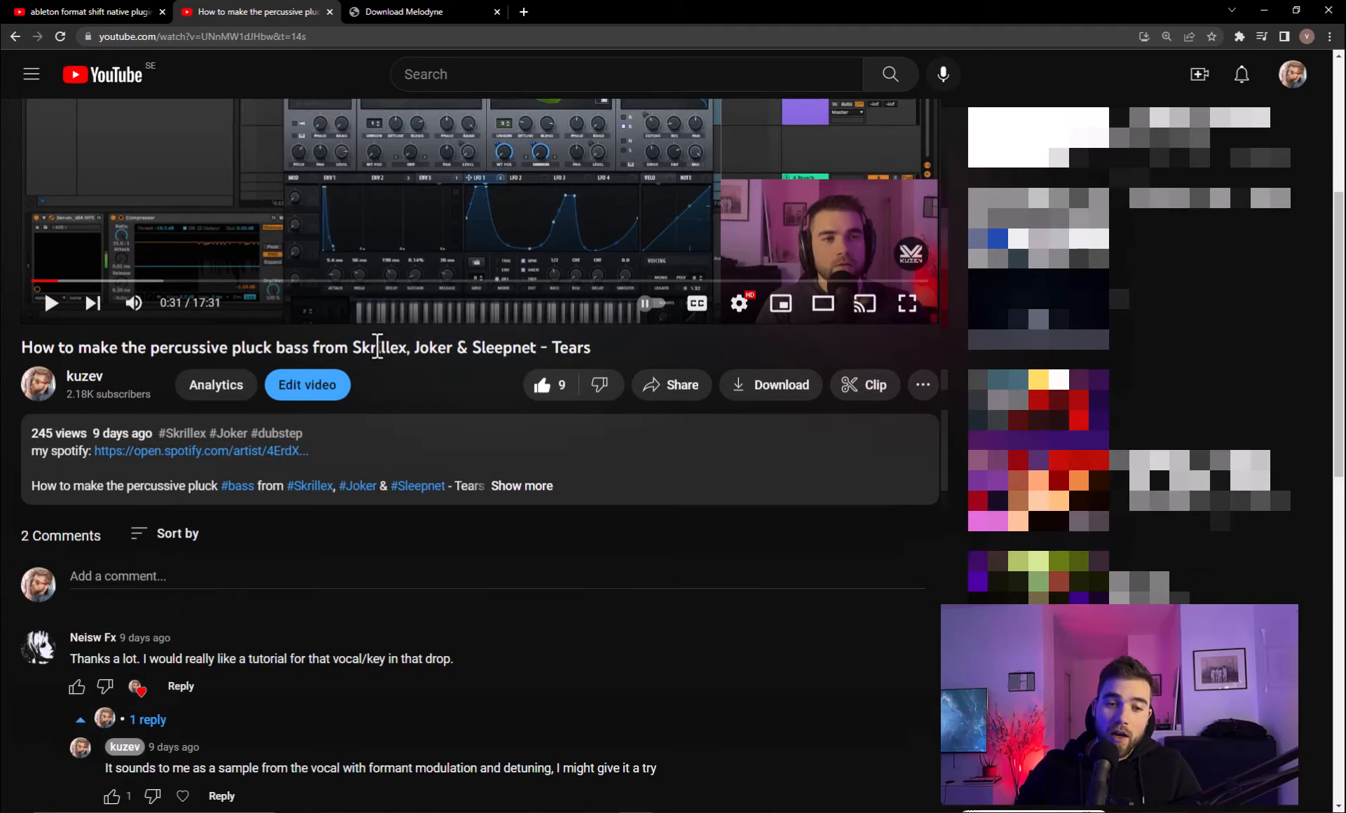
scroll("down", 3)
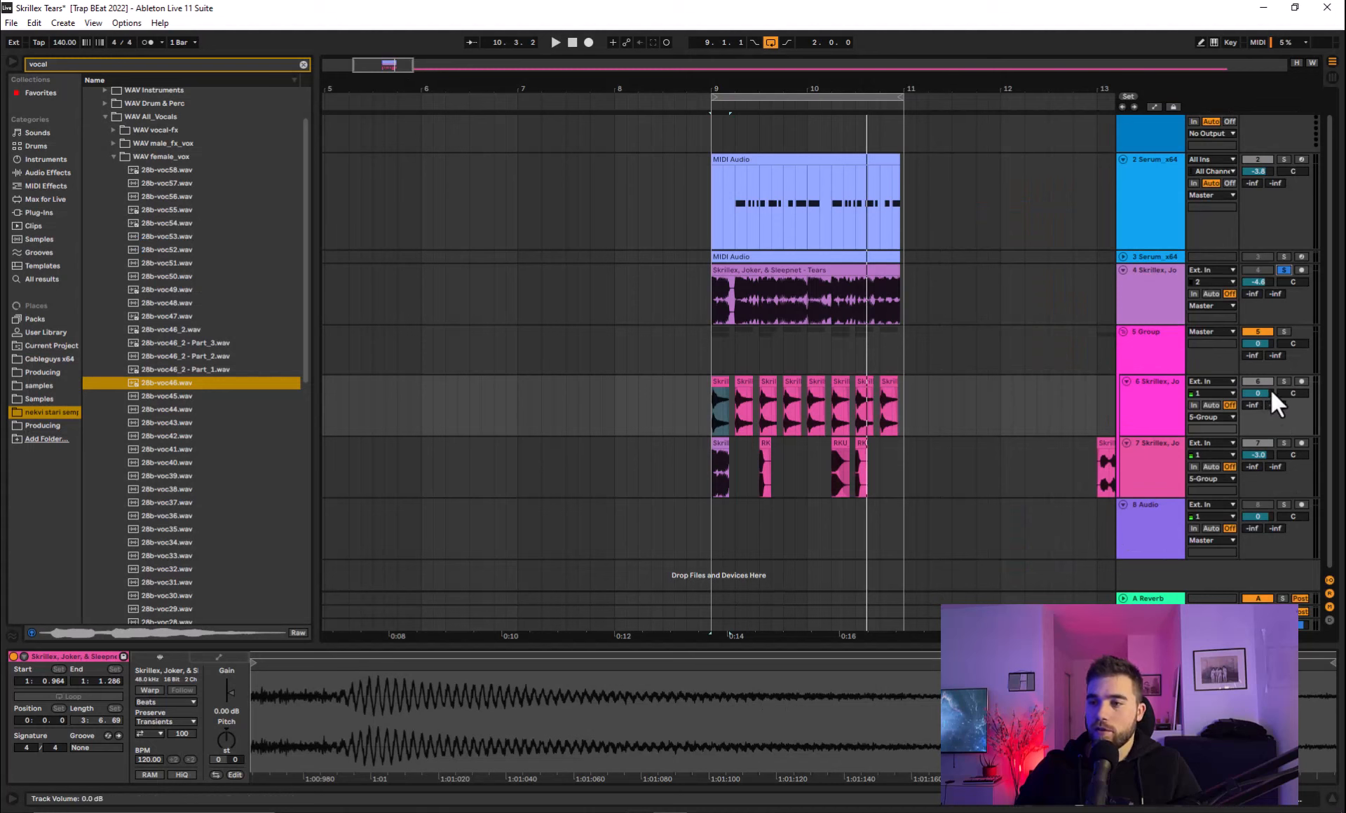
Stop the arrangement playback before switching over to FL Studio with Harmor open.
left_click(555, 41)
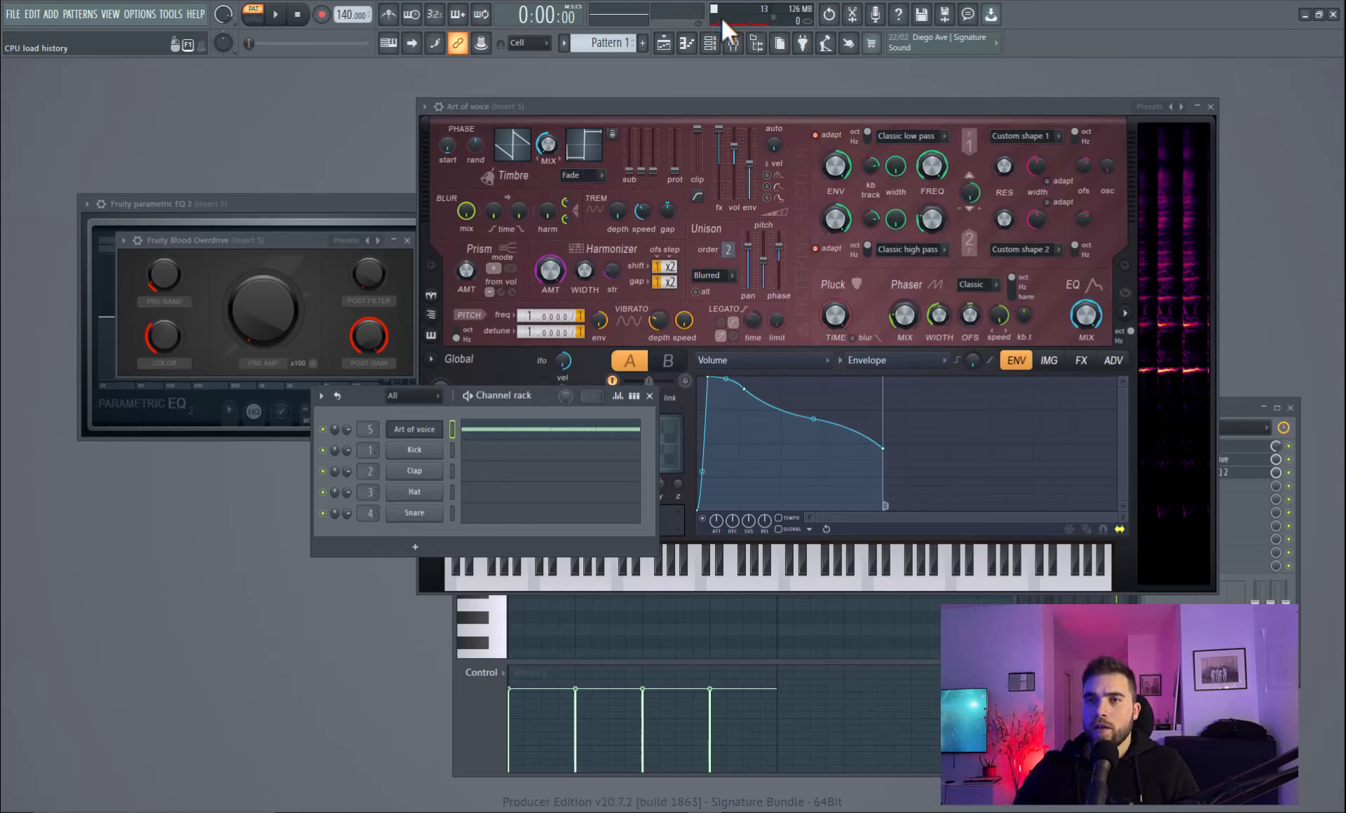
Toggle the Piano roll view for the current pattern from the toolbar.
left_click(686, 44)
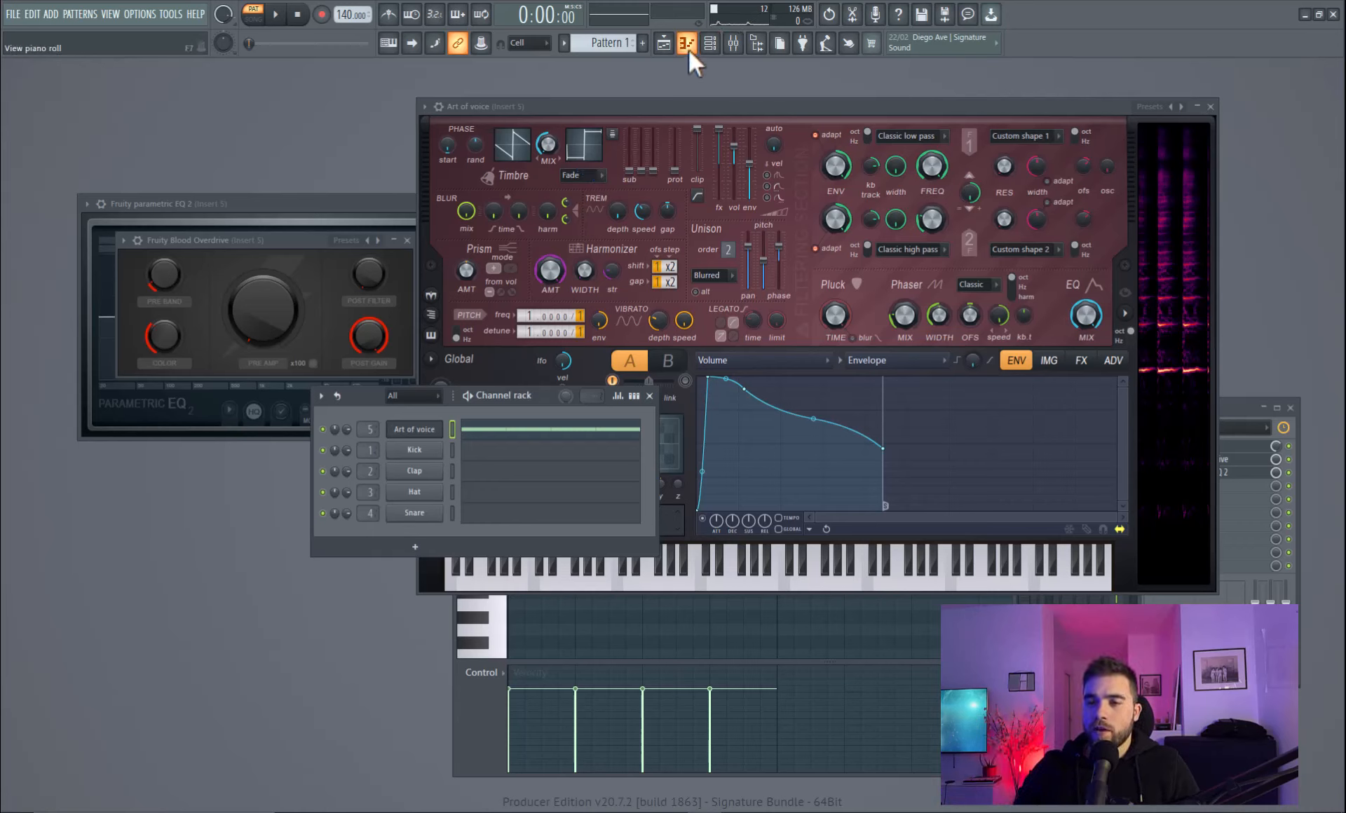
left_click(685, 43)
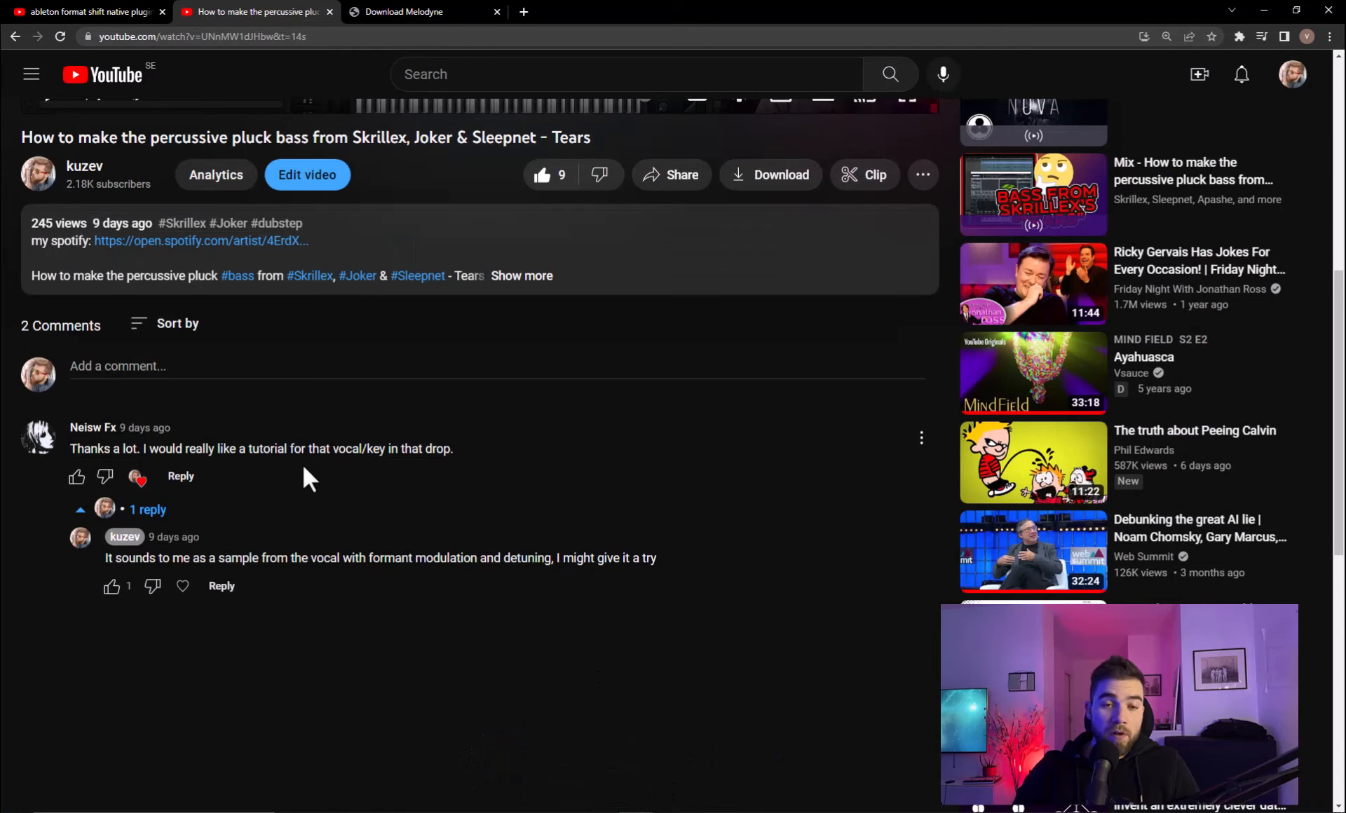
mouse_move(293, 586)
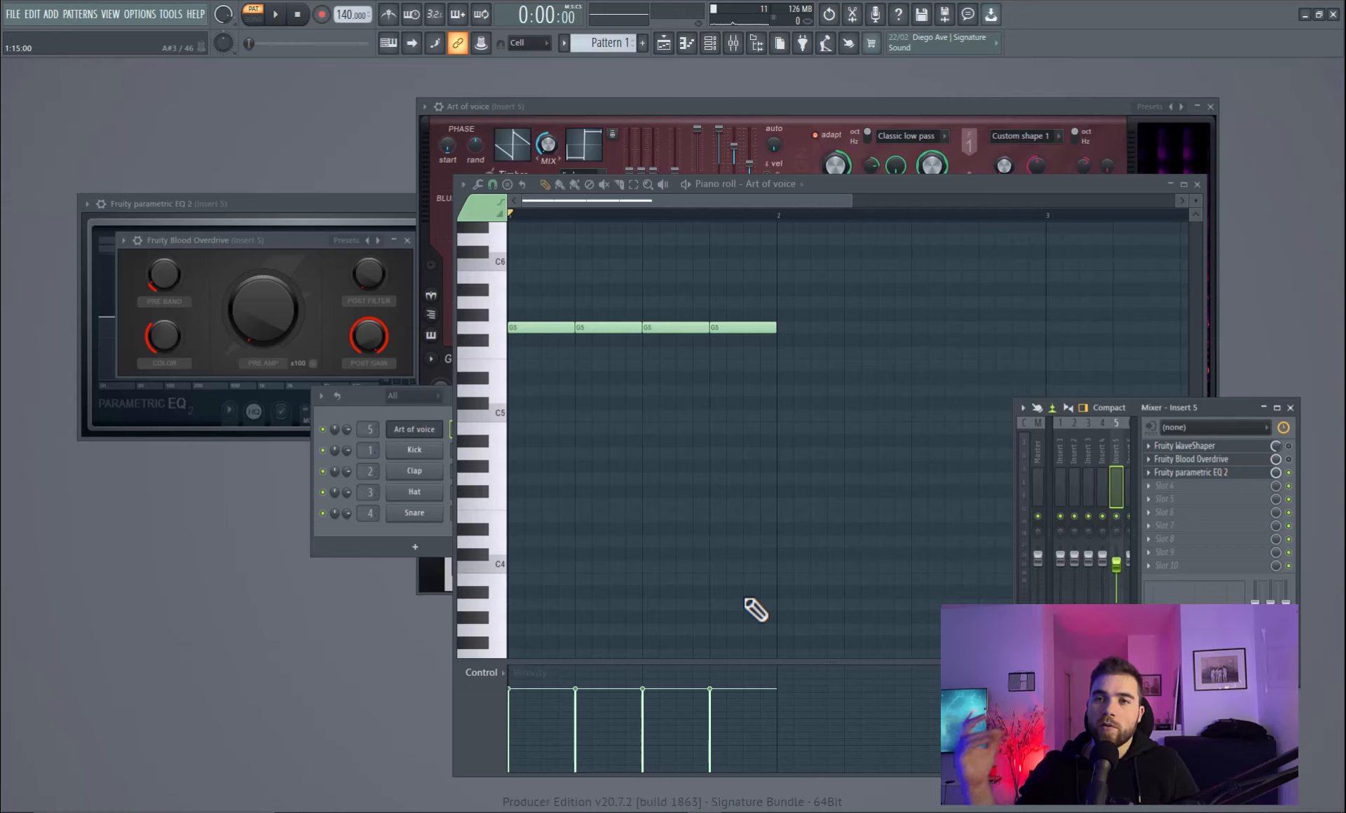
mouse_move(781, 367)
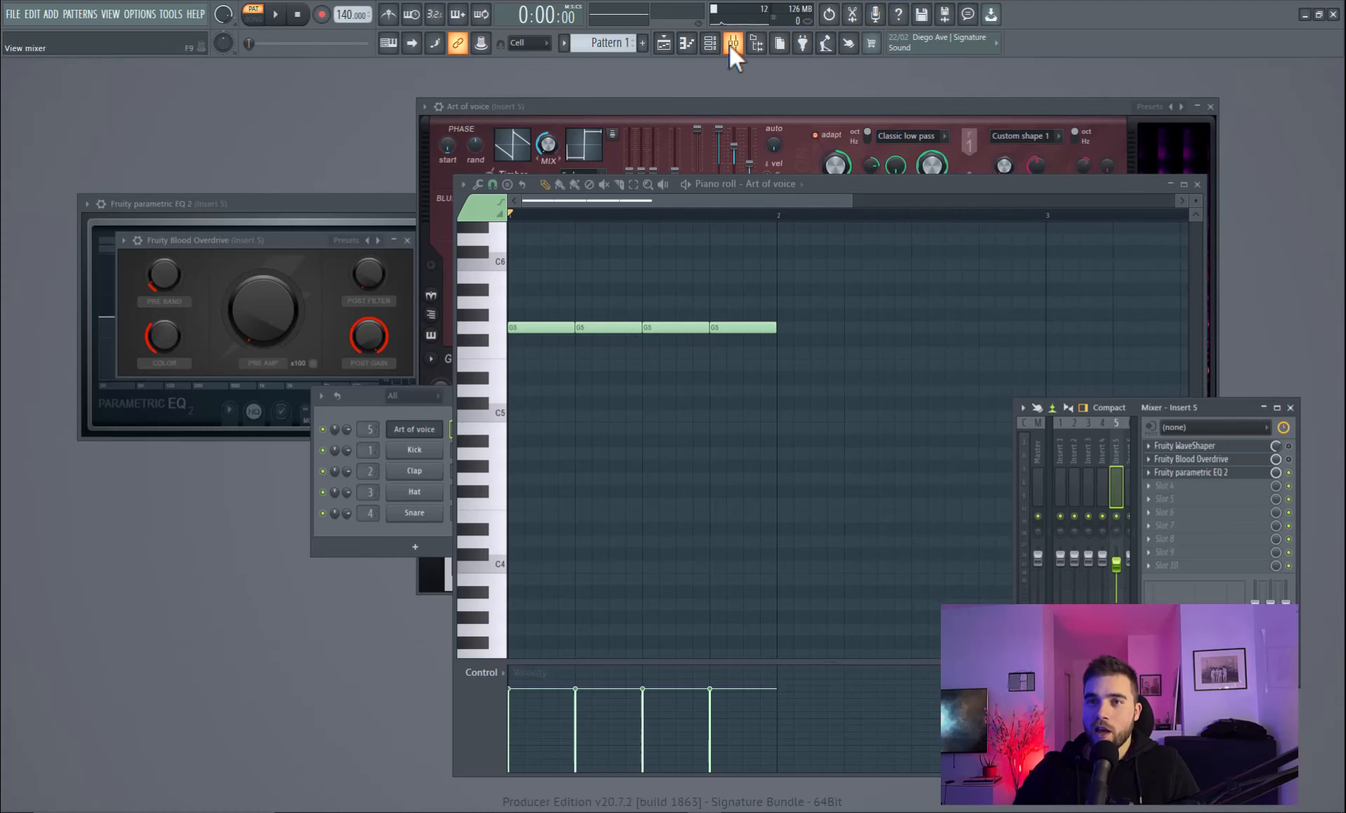
Hide the mixer so the Art of voice Harmor window is exposed.
left_click(731, 43)
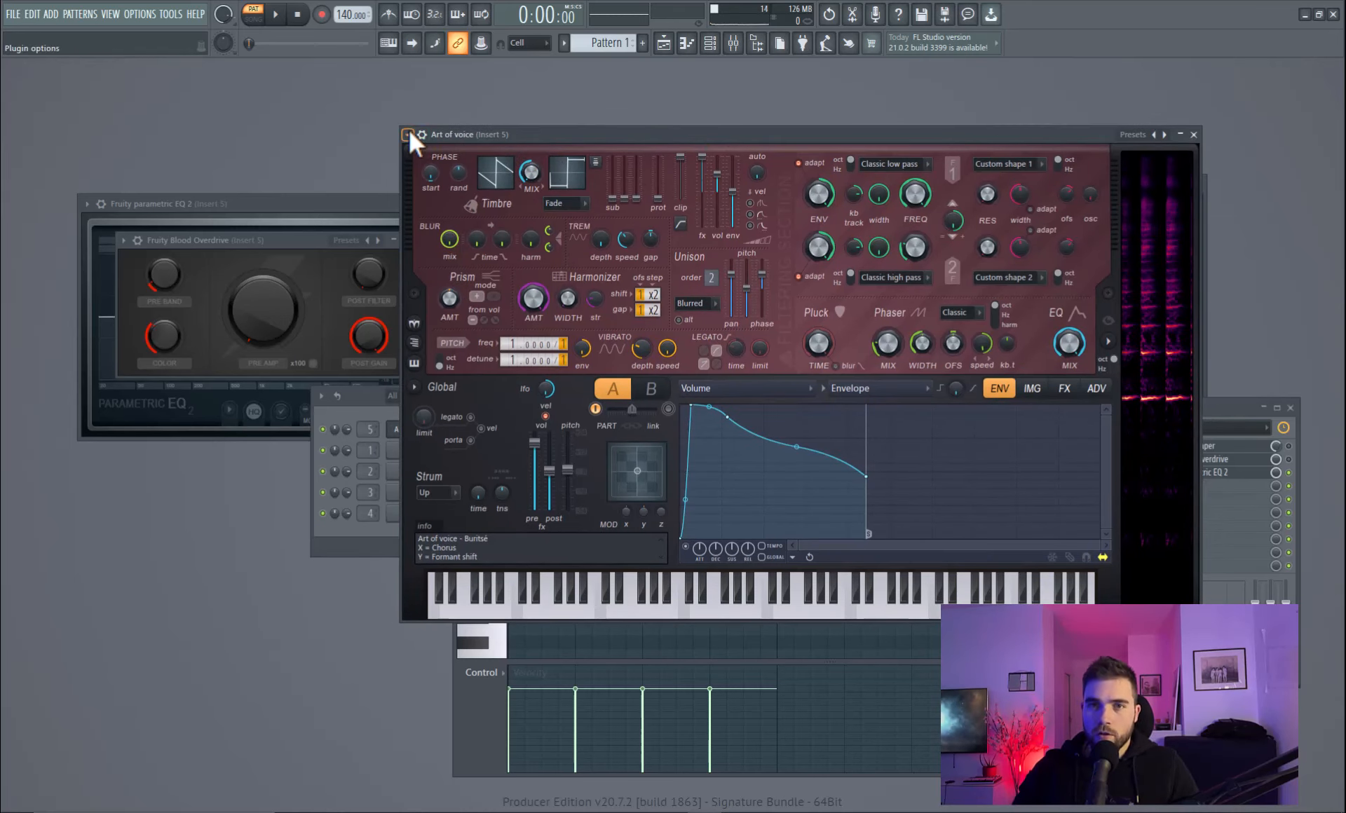
Reload the 'Art of voice' preset from Harmor's plugin options via Browse presets > Synthesizer.
left_click(408, 135)
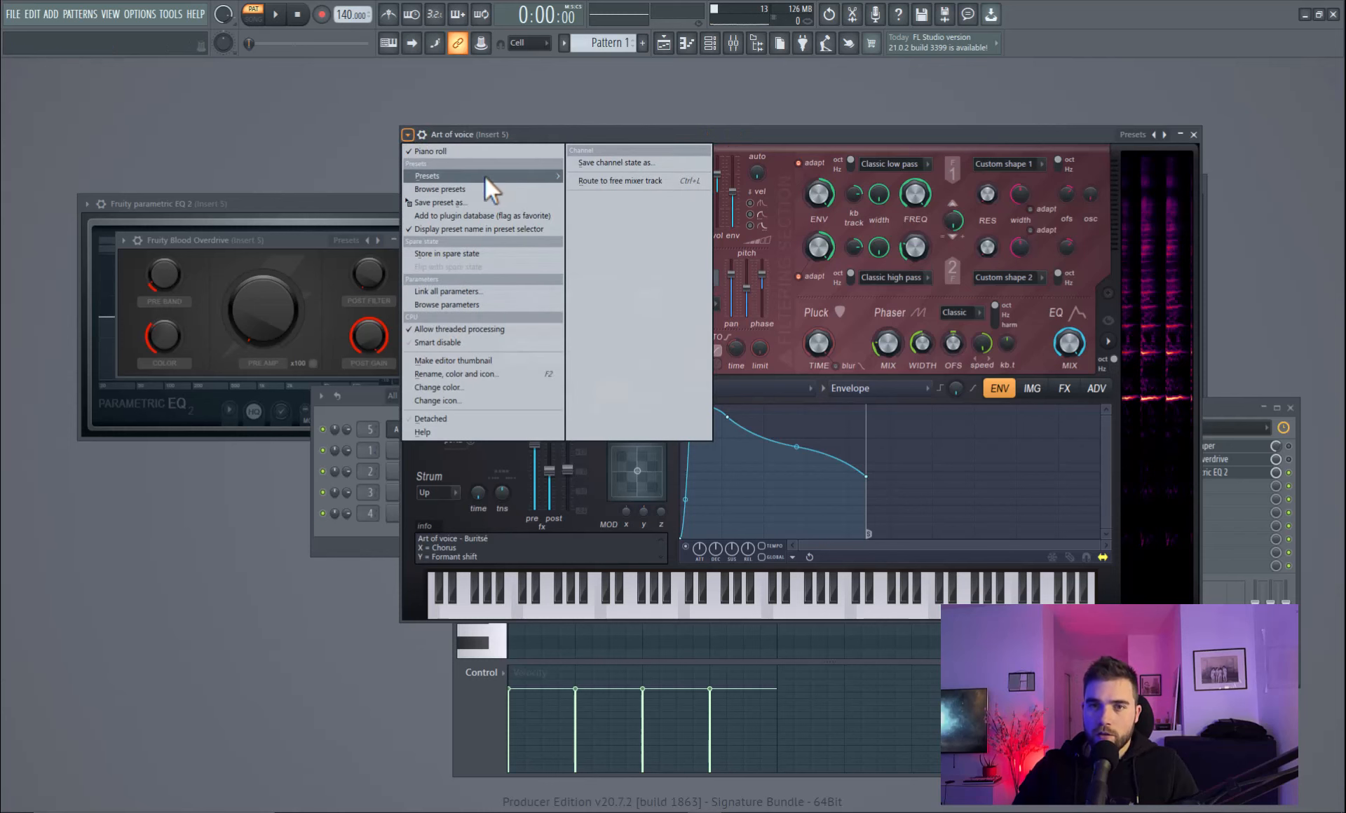
mouse_move(440, 189)
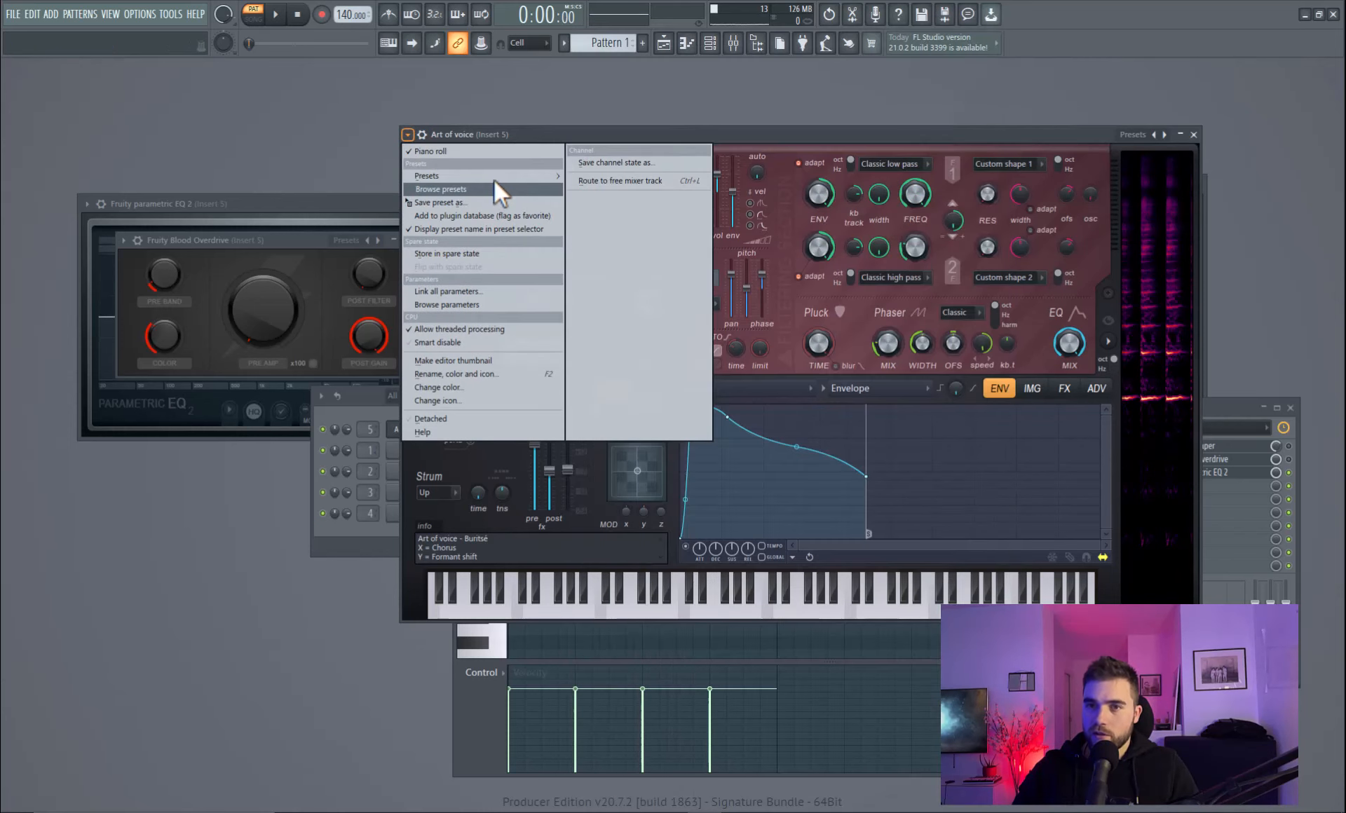
left_click(441, 189)
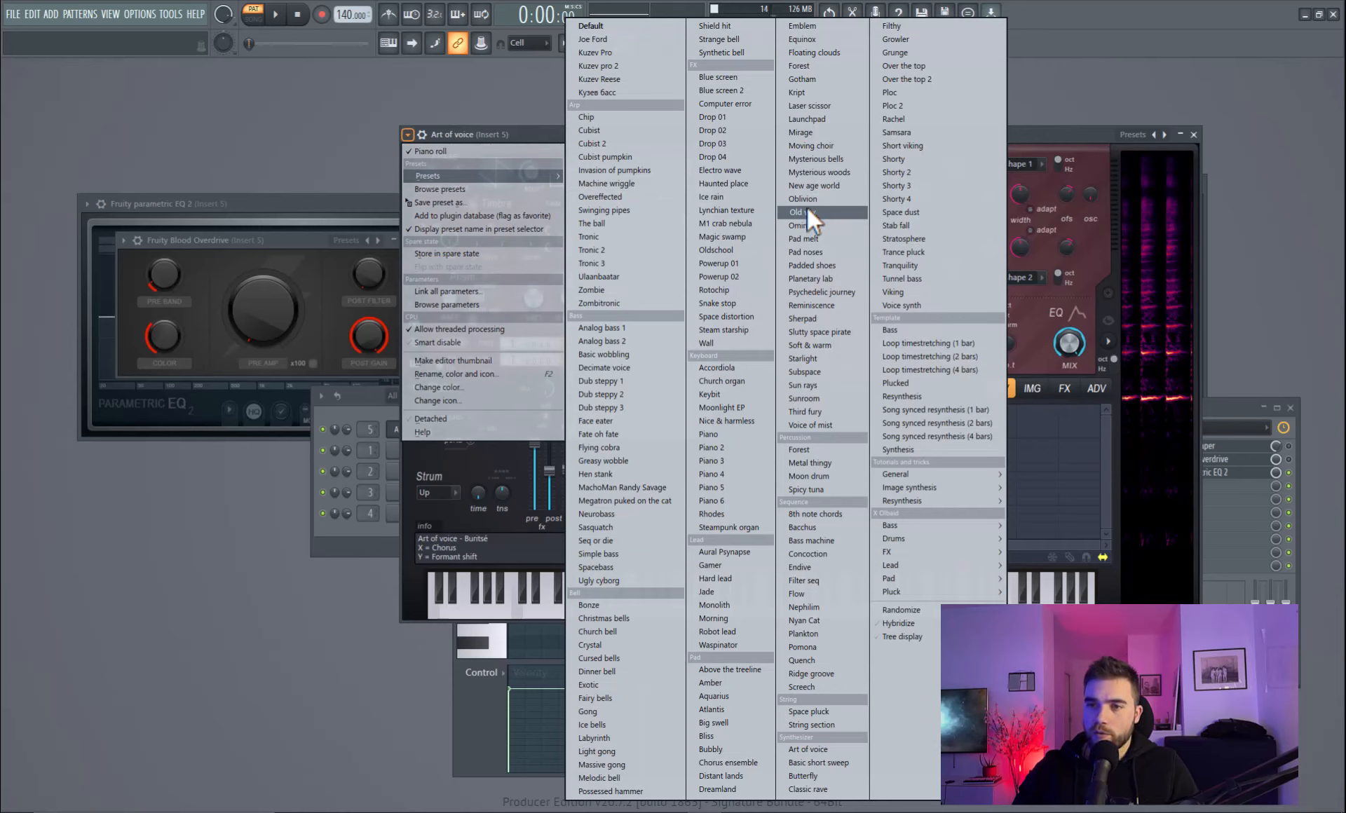
mouse_move(801, 224)
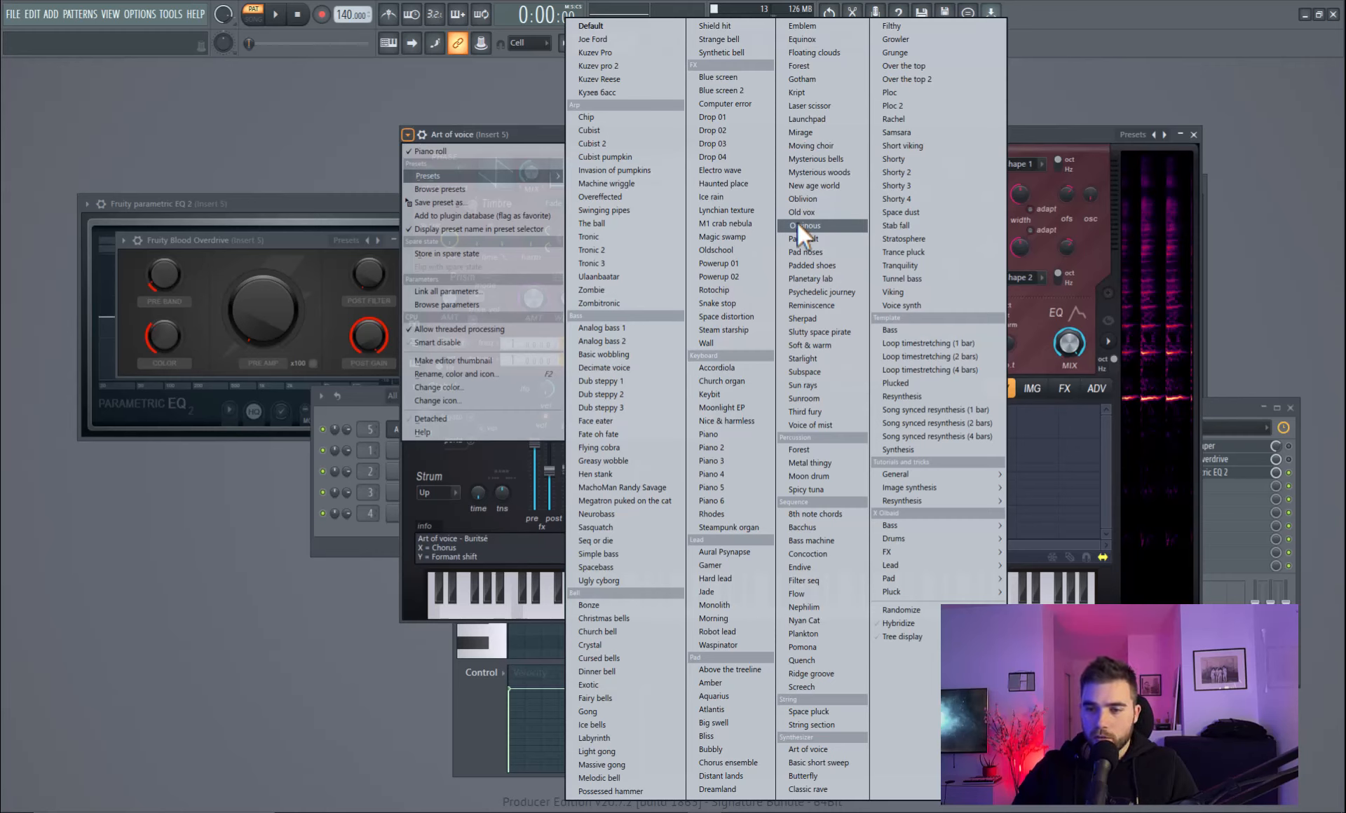
mouse_move(914, 307)
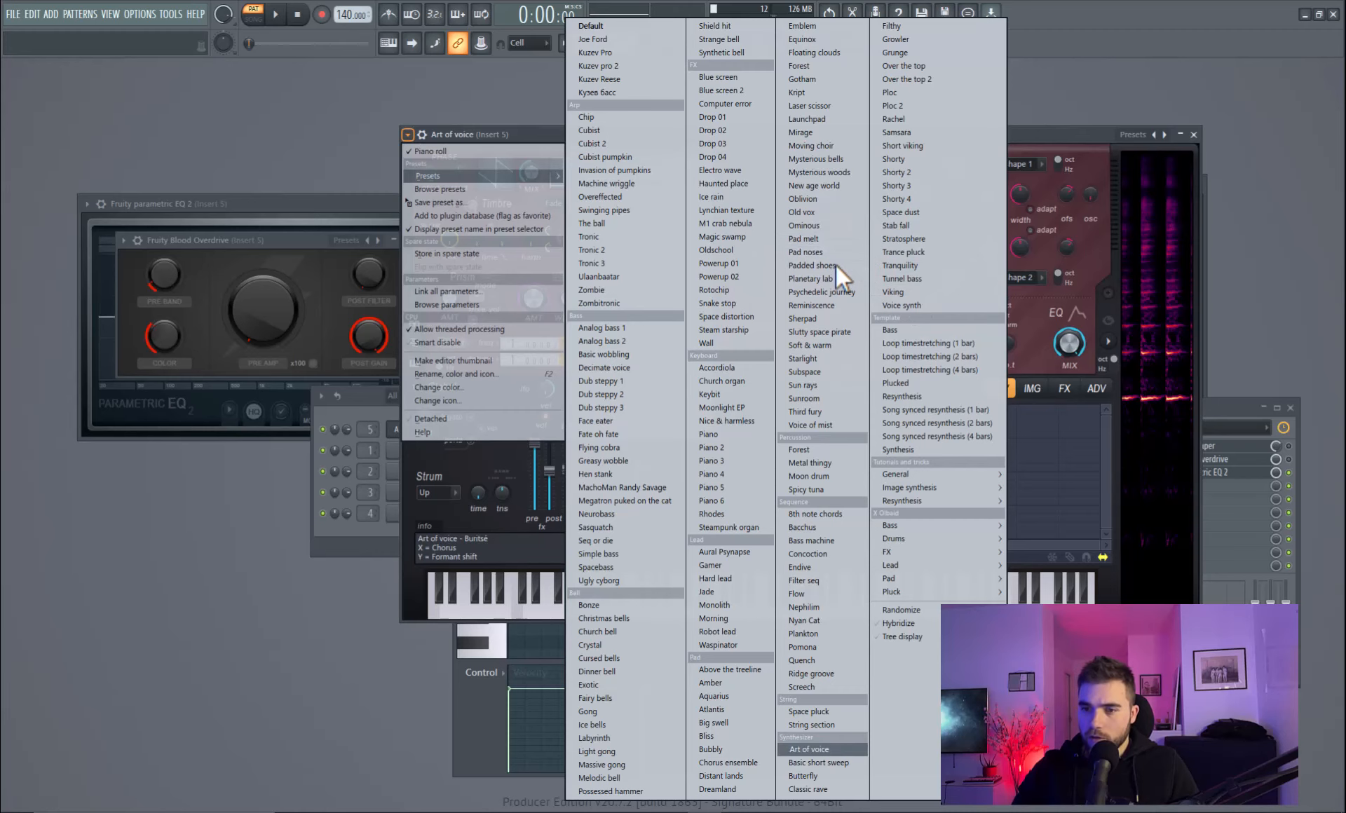
mouse_move(829, 750)
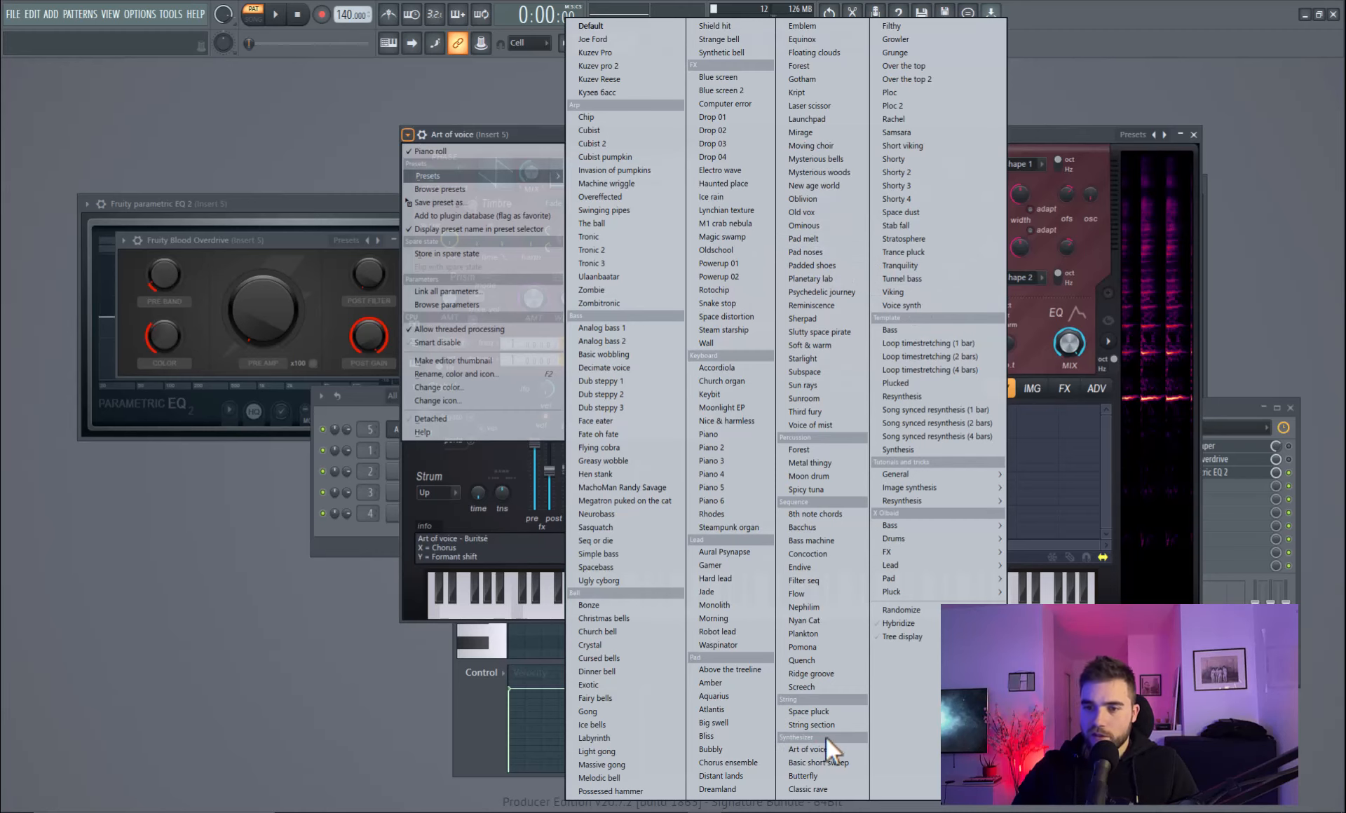
left_click(803, 750)
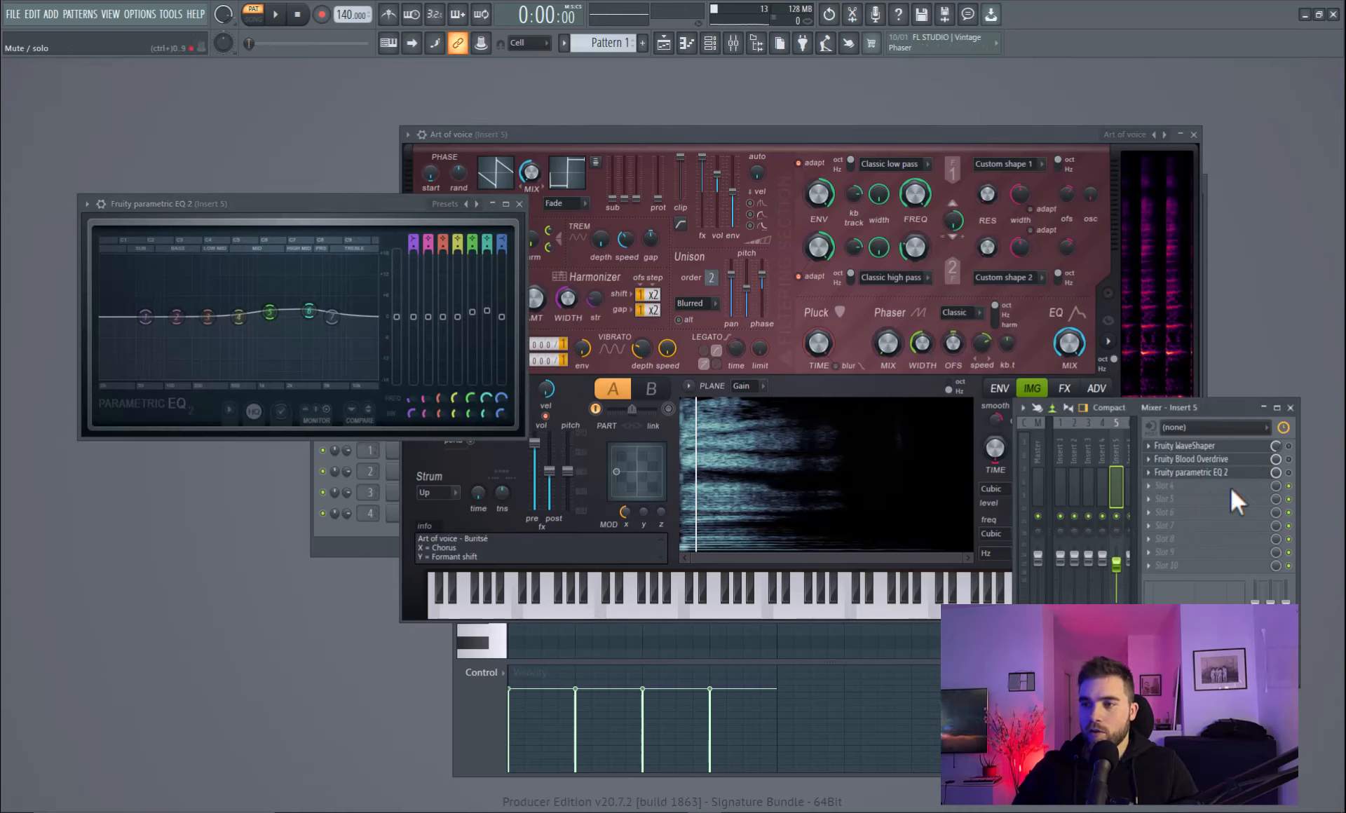
Bring the Art of voice Harmor window fully forward to reach its chorus XY pad.
left_click(276, 14)
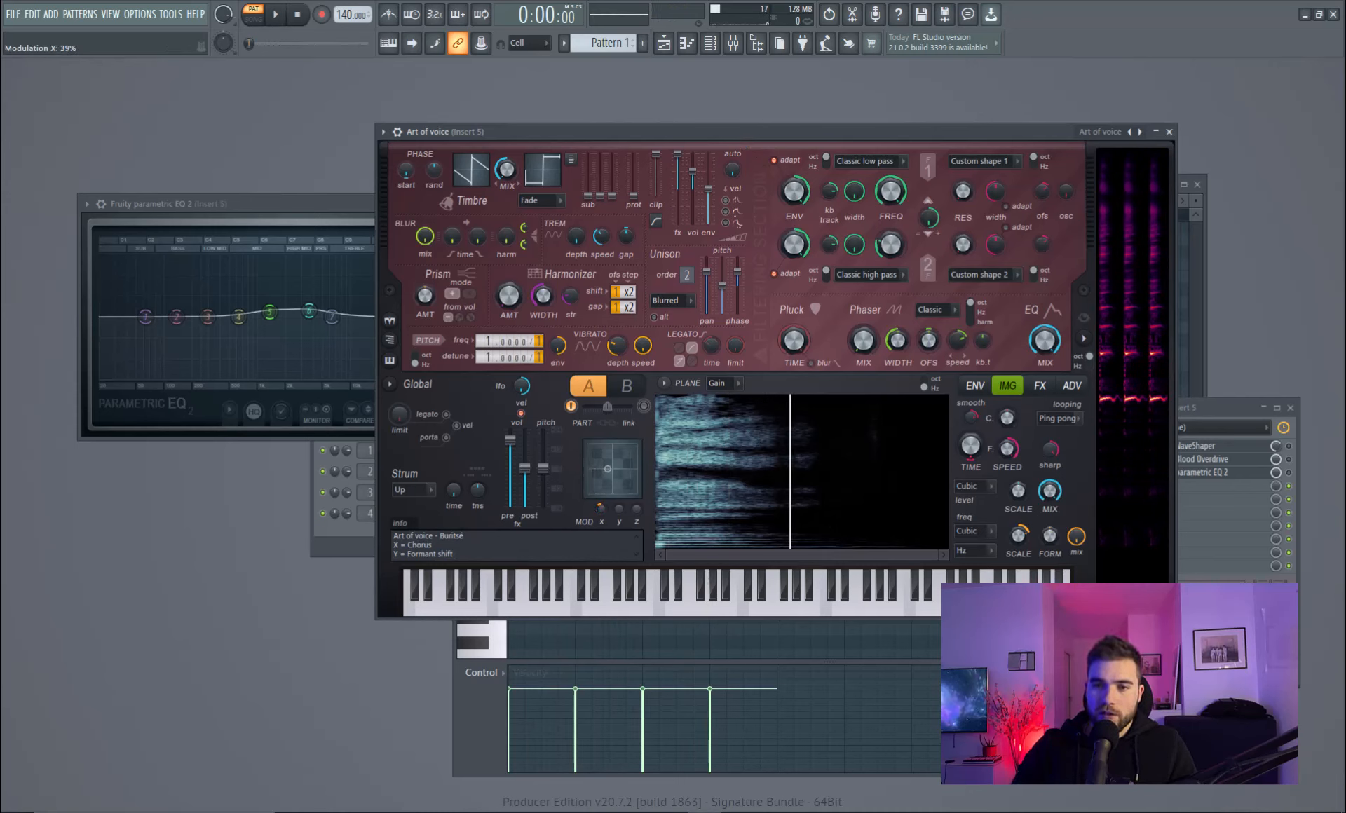
Raise the chorus modulation to about 90% and switch Harmor to its volume envelope editor.
left_click(274, 14)
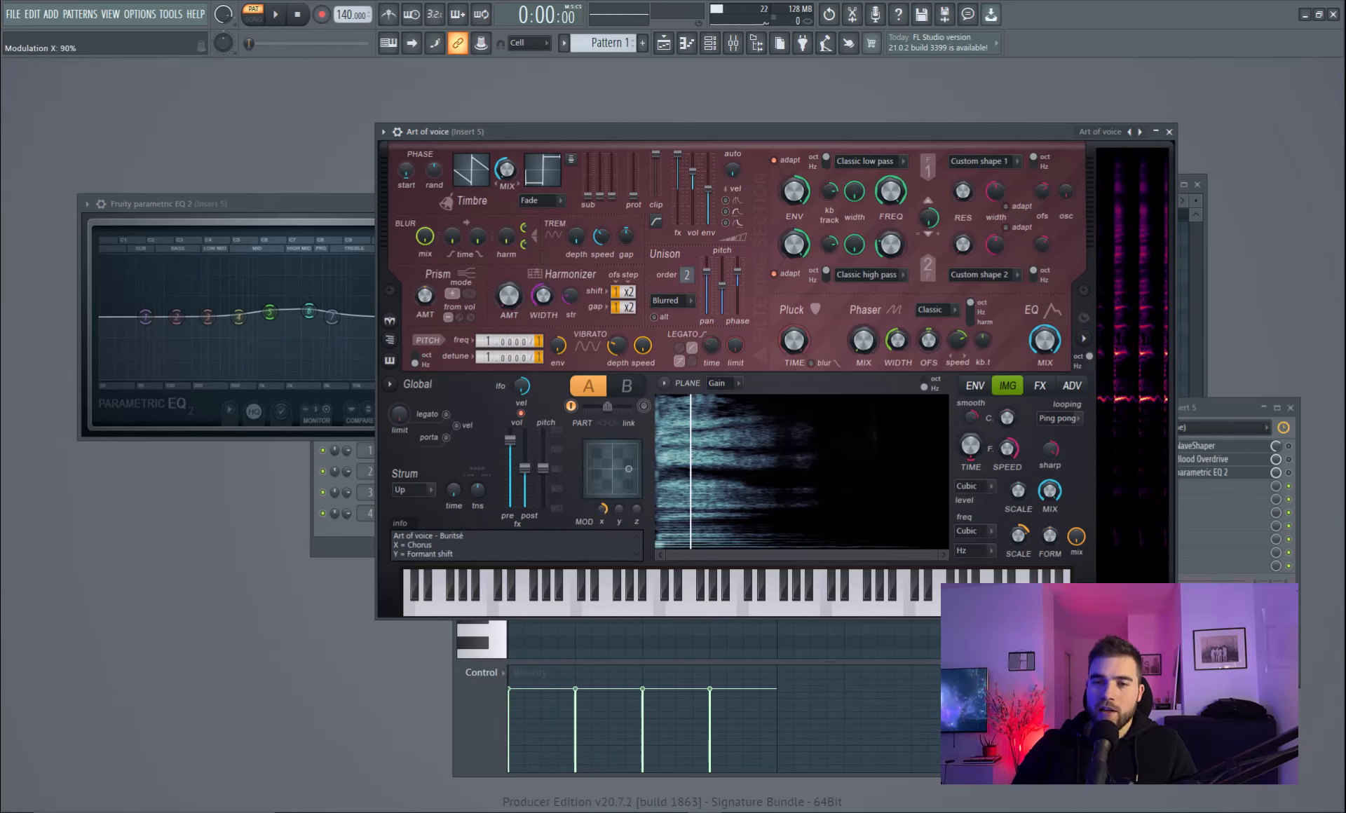
left_click(275, 15)
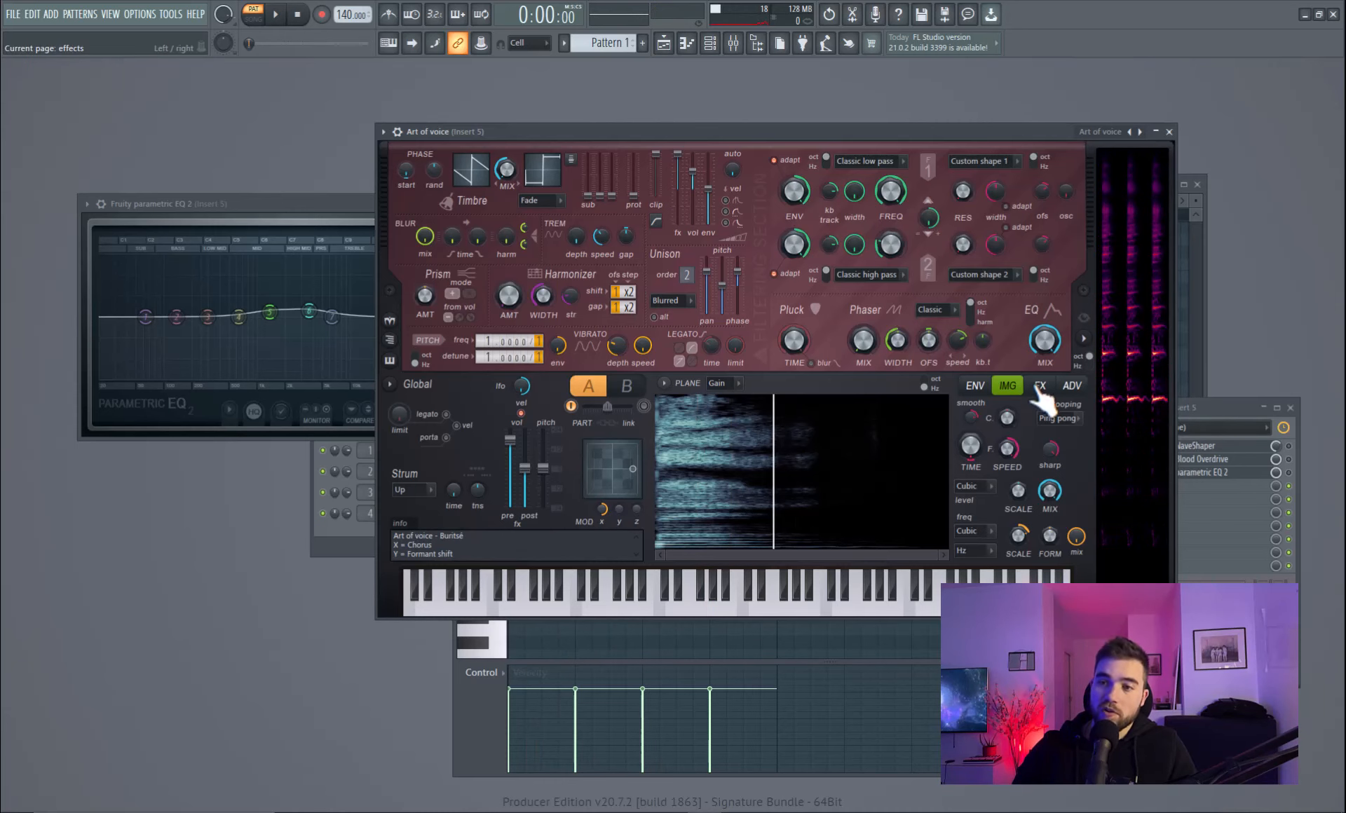
left_click(1039, 384)
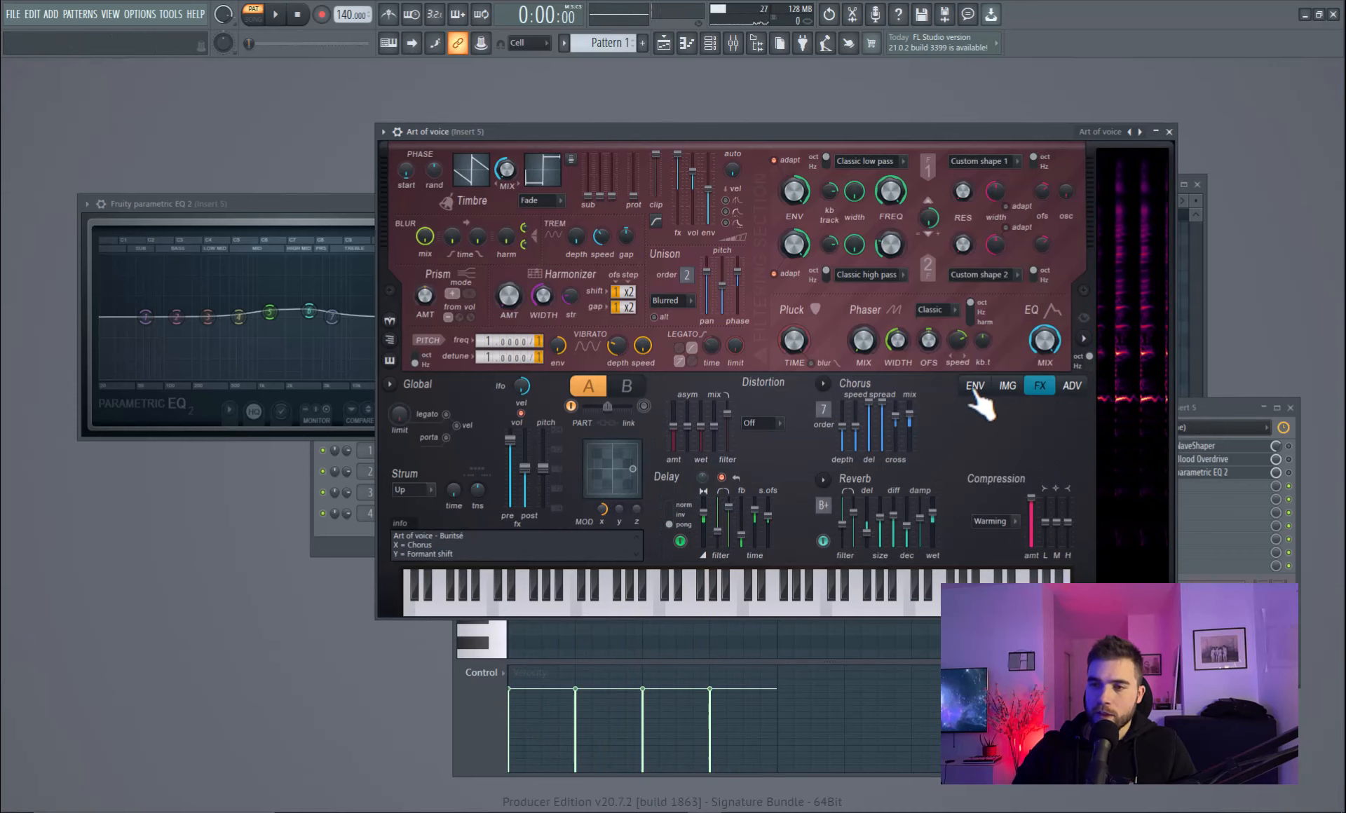
left_click(974, 384)
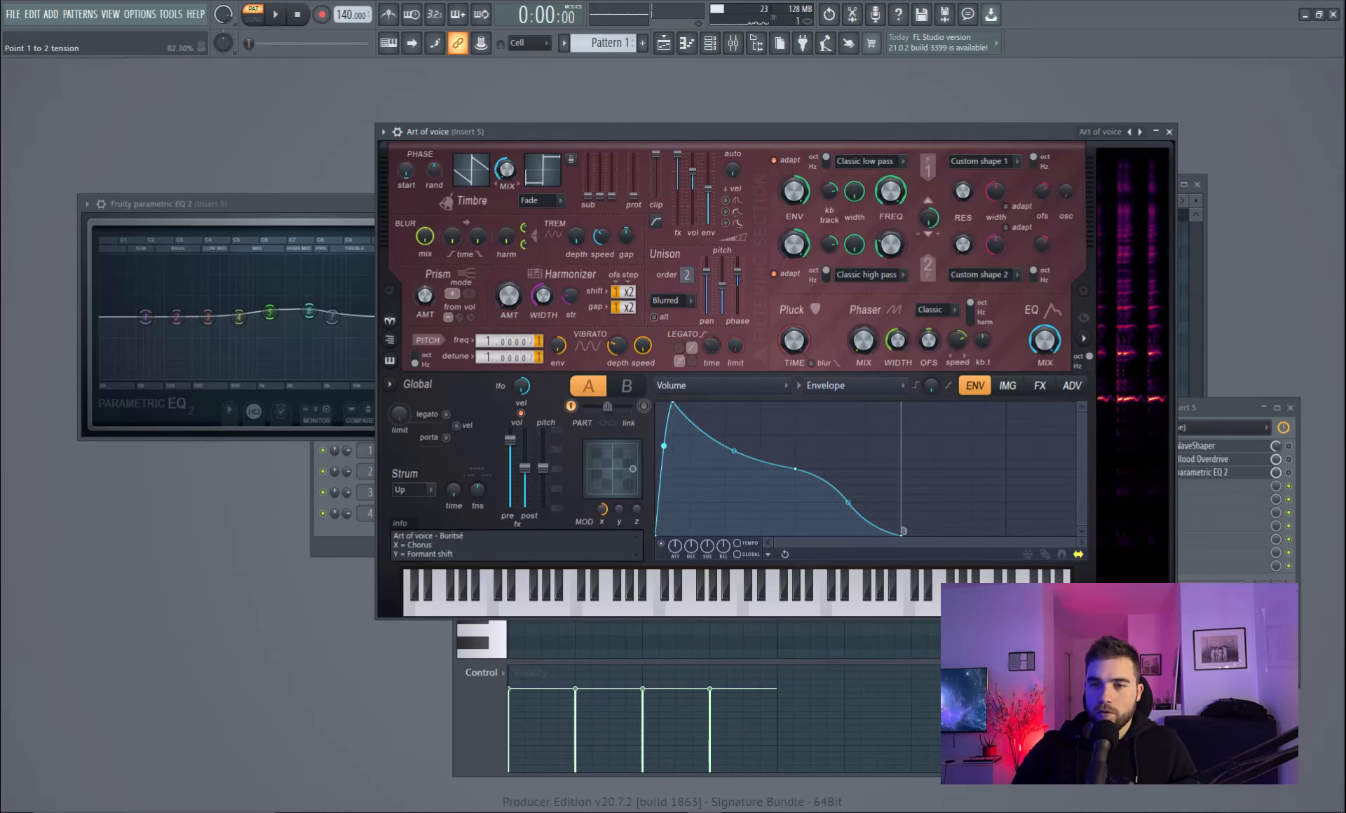
left_click(274, 14)
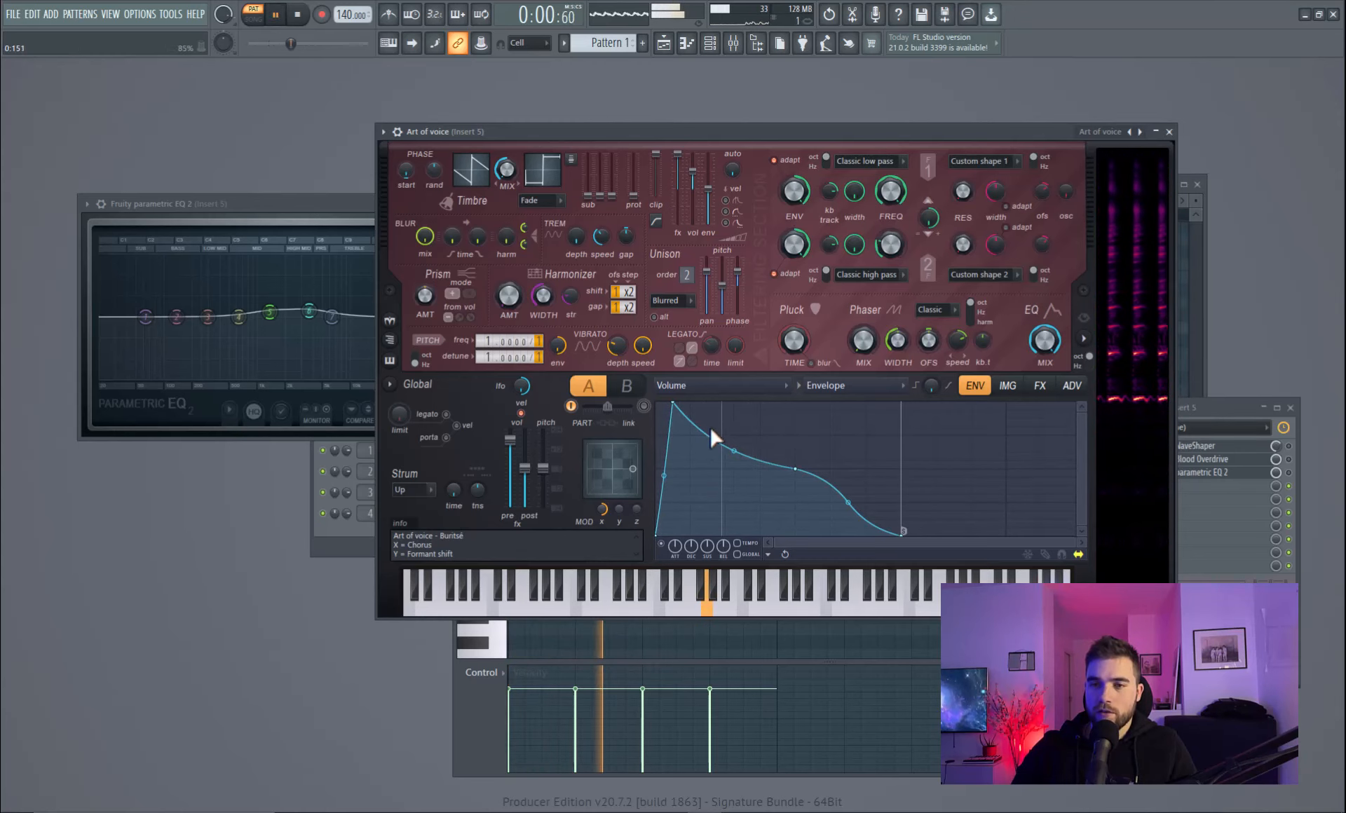
Drag the envelope points into a fast attack with a gently bent, slightly extended decay.
left_click_drag(716, 442, 703, 408)
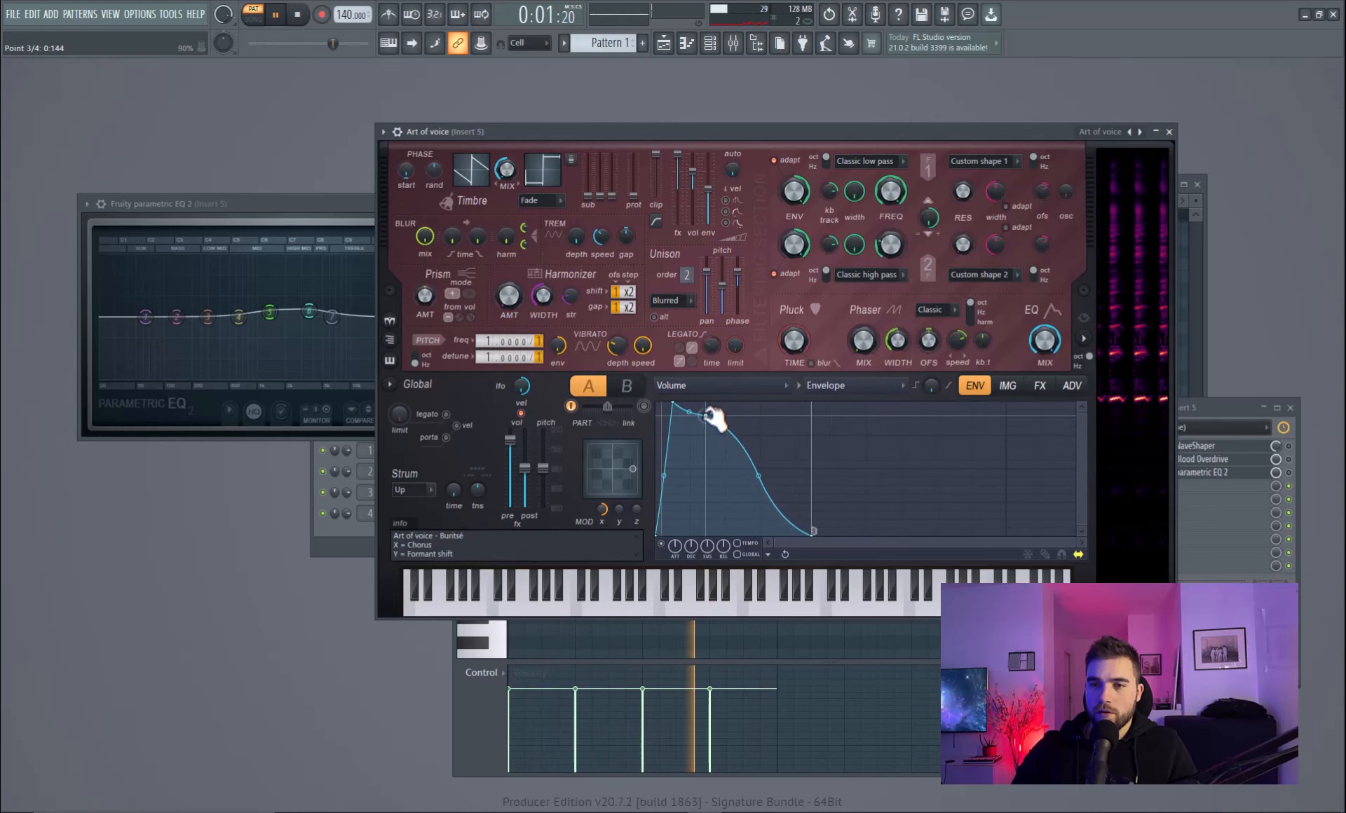
left_click_drag(712, 416, 696, 411)
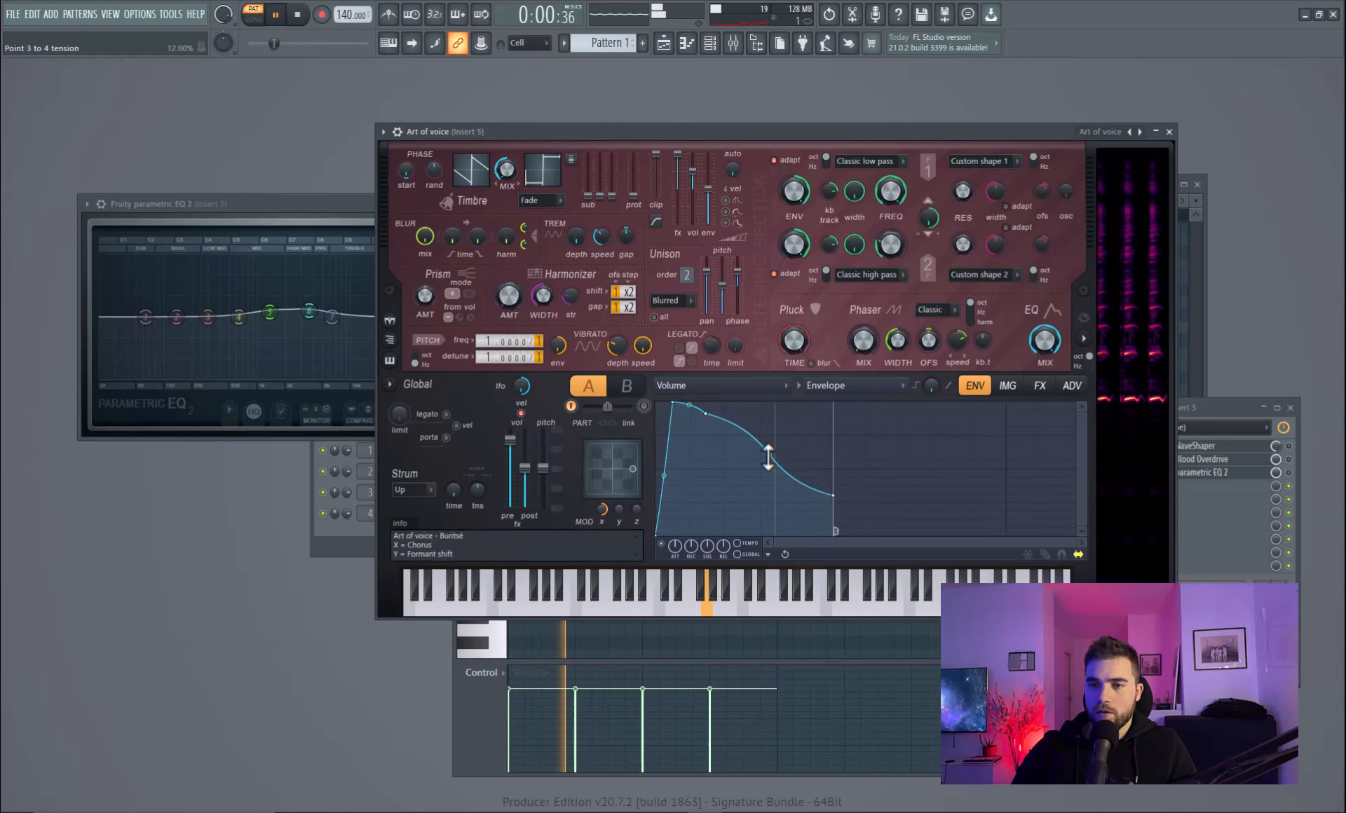
left_click_drag(768, 468, 768, 453)
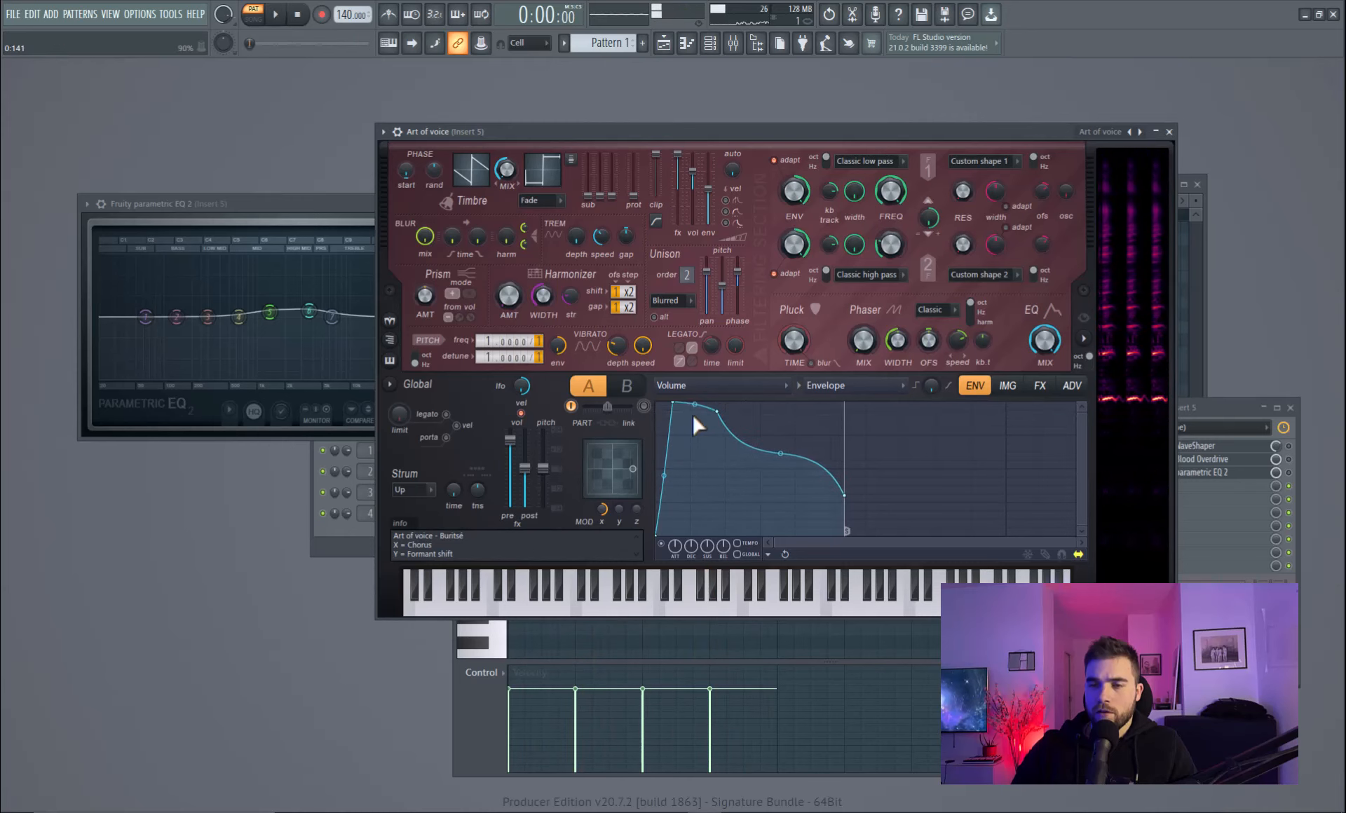
left_click_drag(695, 412, 729, 425)
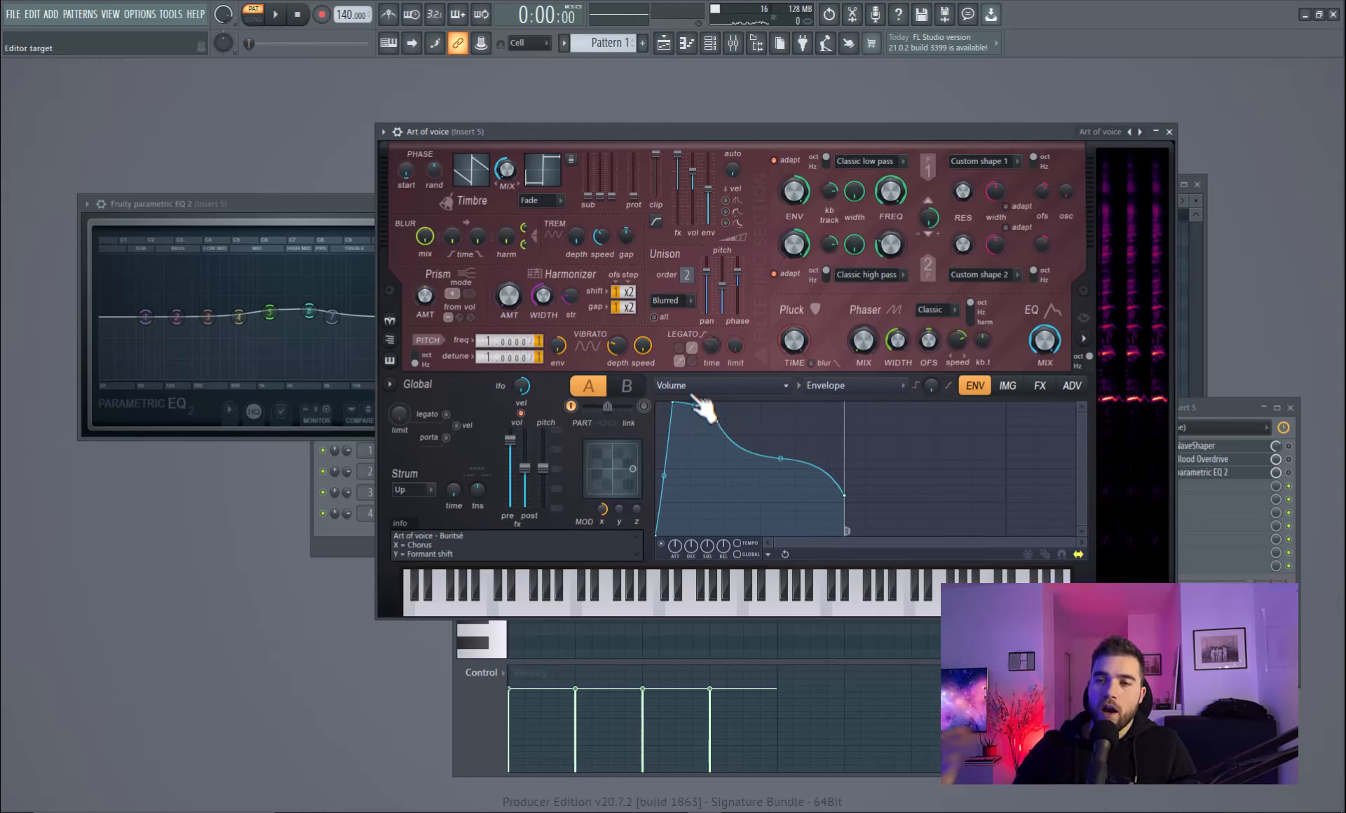
Bring Fruity Parametric EQ 2 forward and move bands 5 and 6 to new frequency and gain positions.
left_click(275, 14)
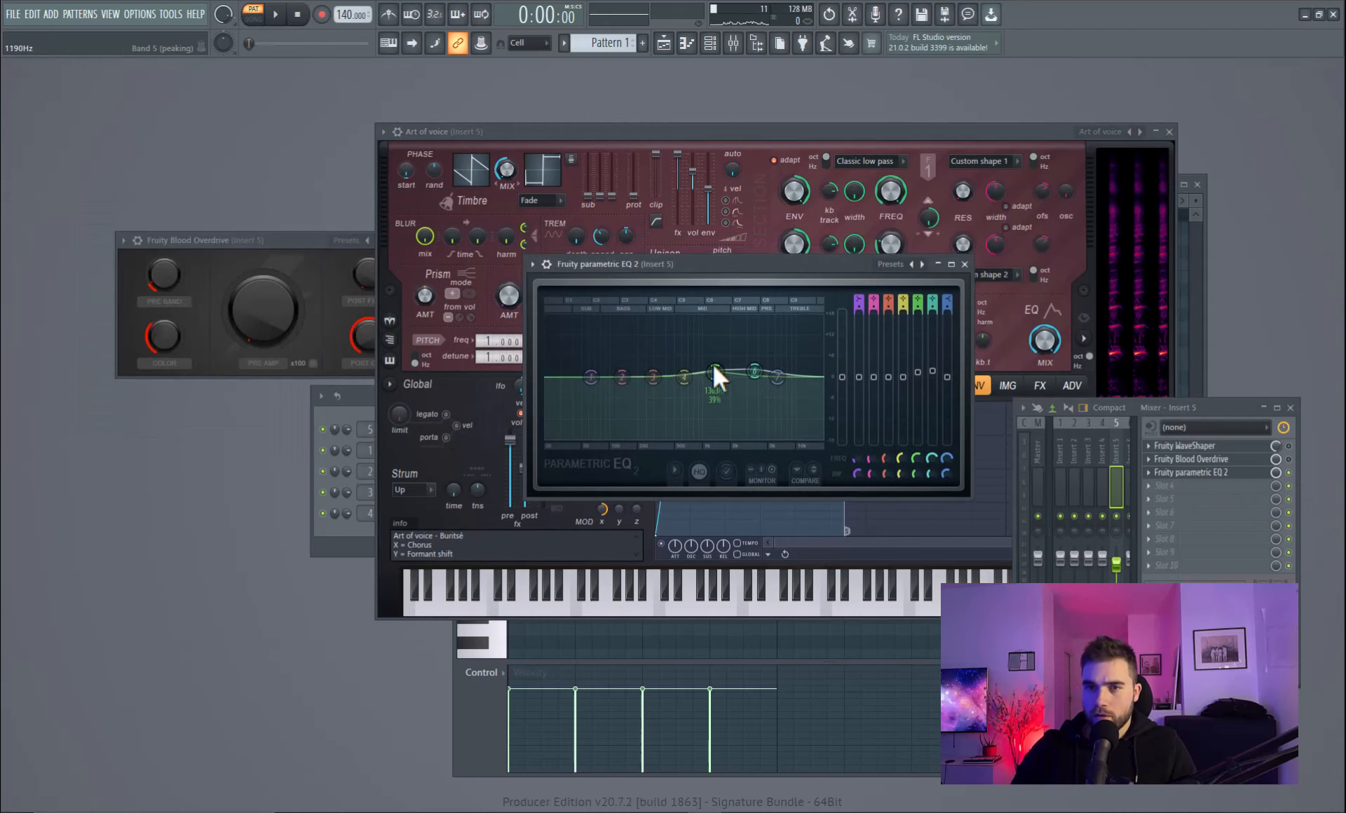
left_click_drag(717, 373, 755, 372)
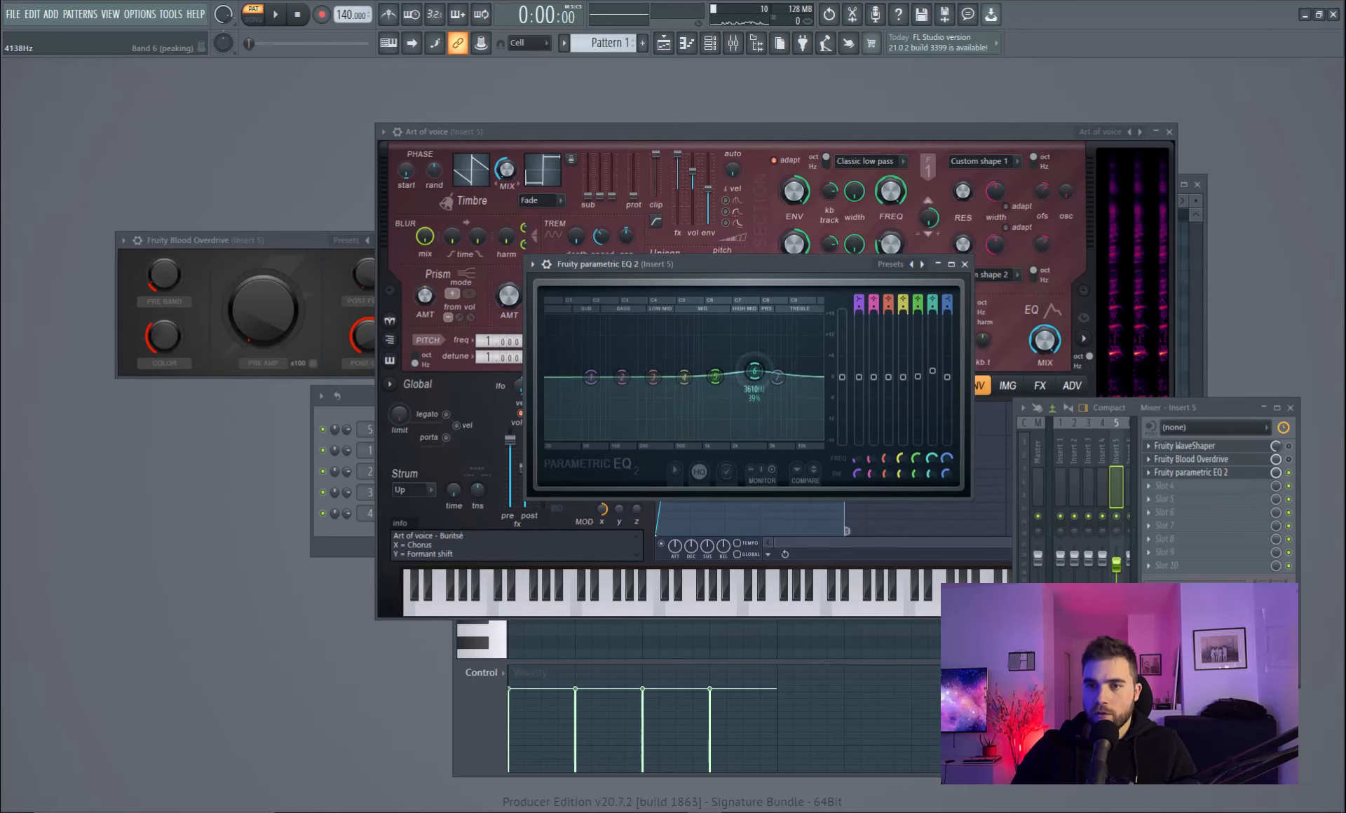
left_click_drag(754, 368, 754, 375)
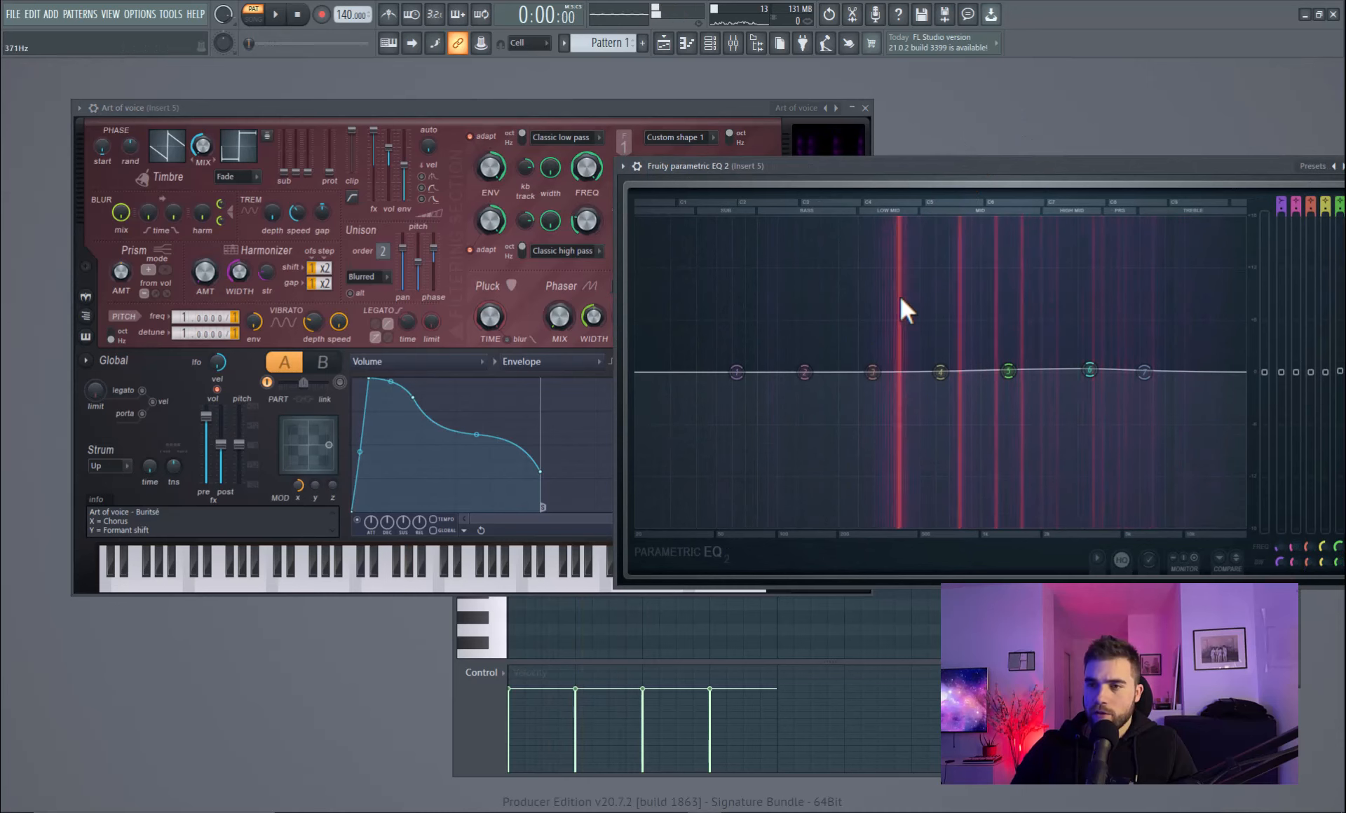
Bring the Harmor window back in front of the enlarged EQ and play the pattern.
left_click(277, 14)
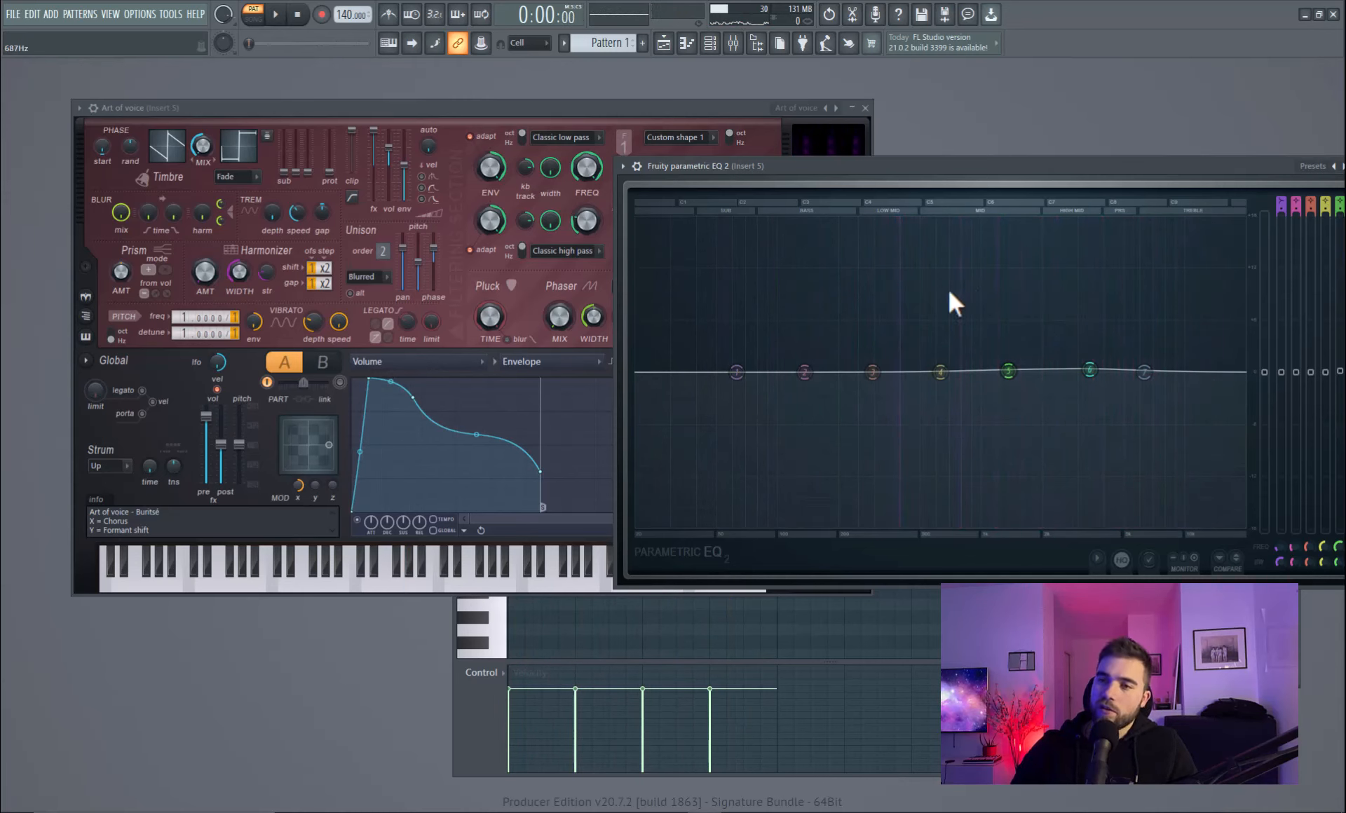
left_click(274, 14)
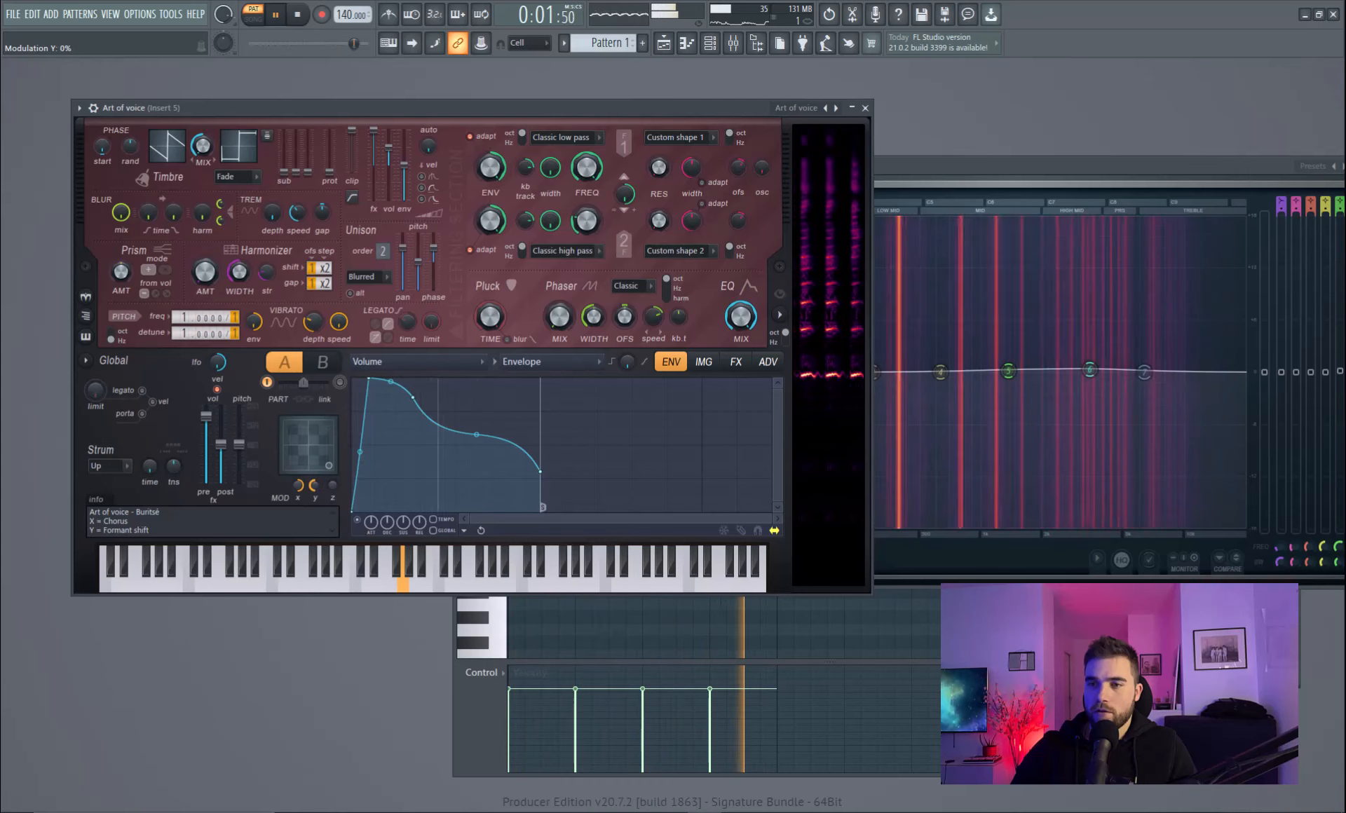
Bring Harmor in front and raise its Y modulation (formant shift) to about 57%.
left_click(297, 14)
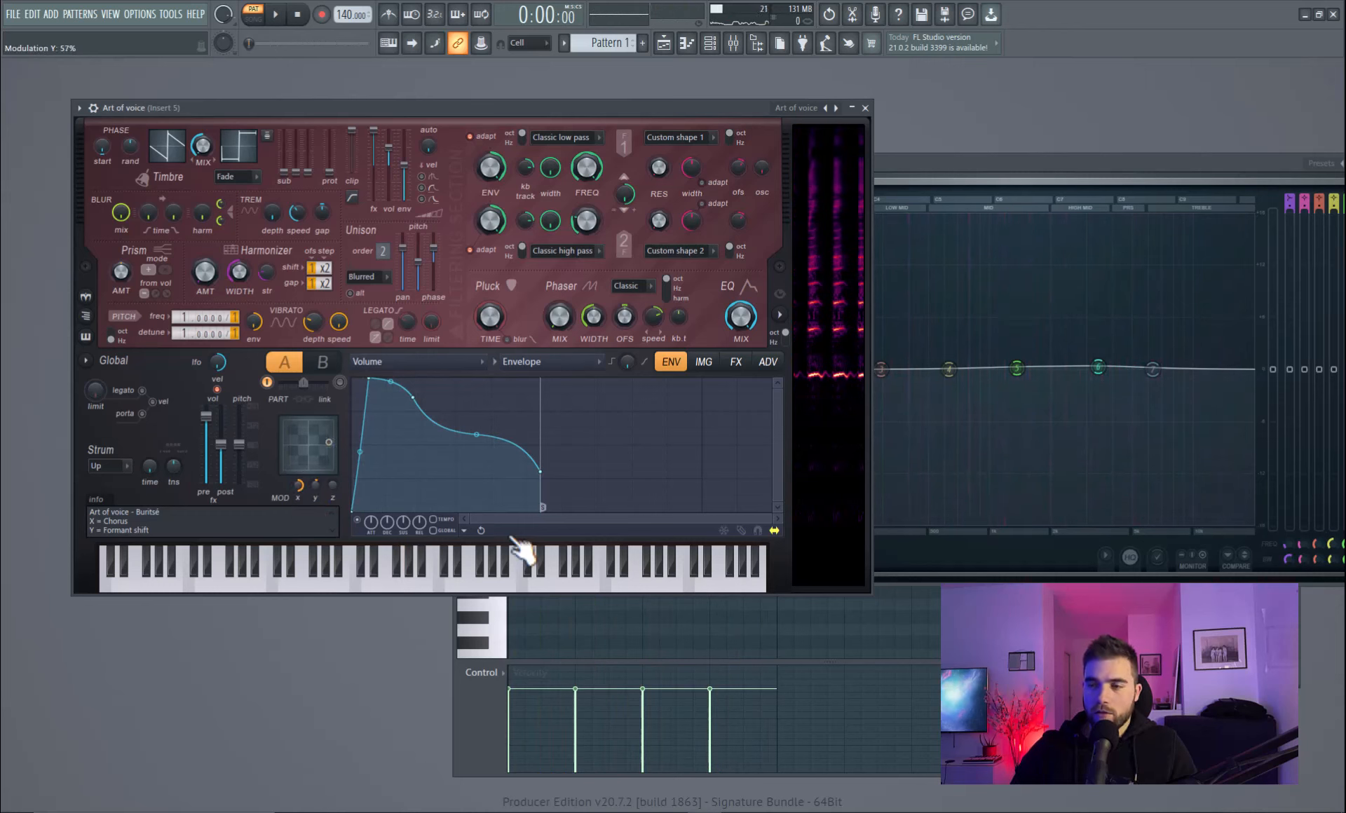
left_click(276, 14)
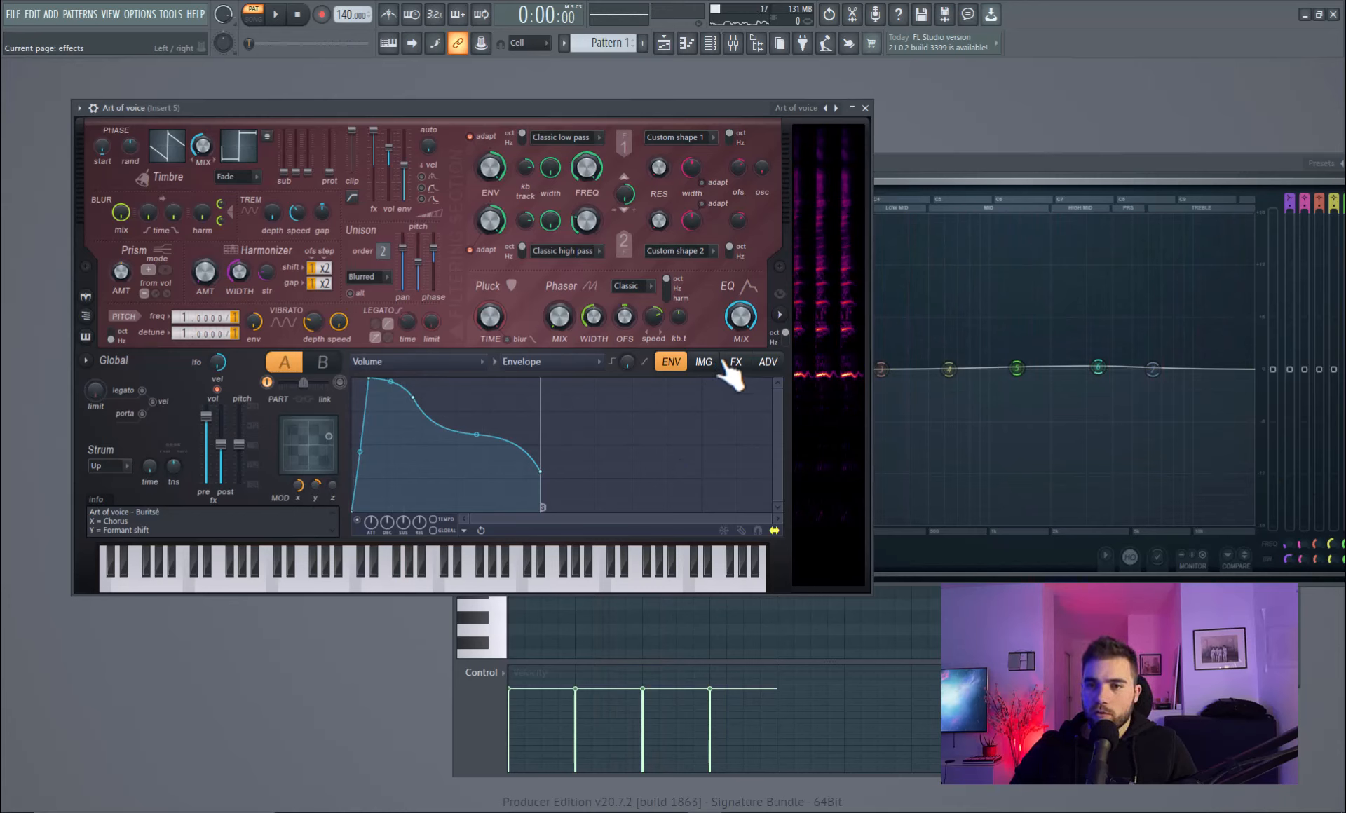
On Harmor's FX page set reverb wet to 20%, chorus delay to 100% and raise the chorus mix.
left_click(735, 362)
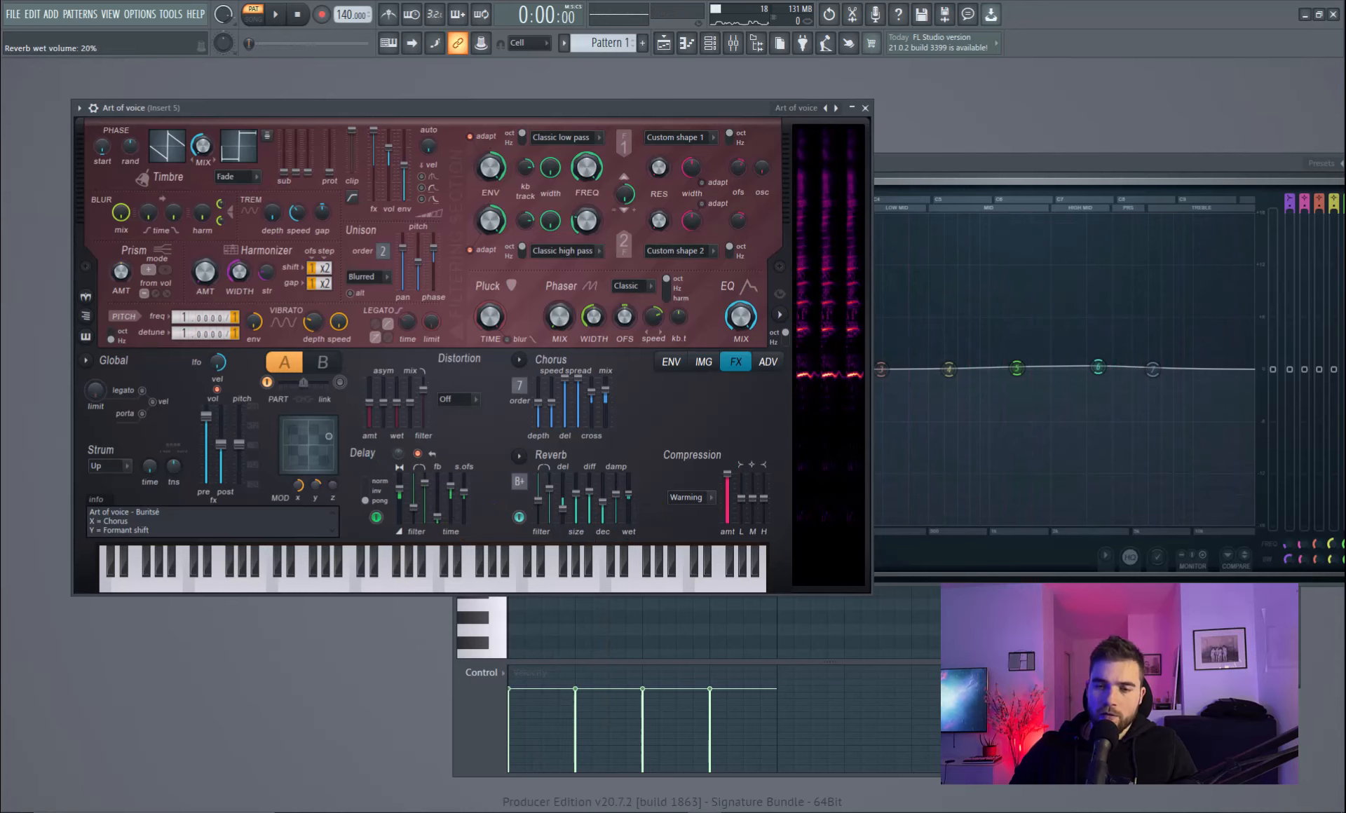
left_click(276, 14)
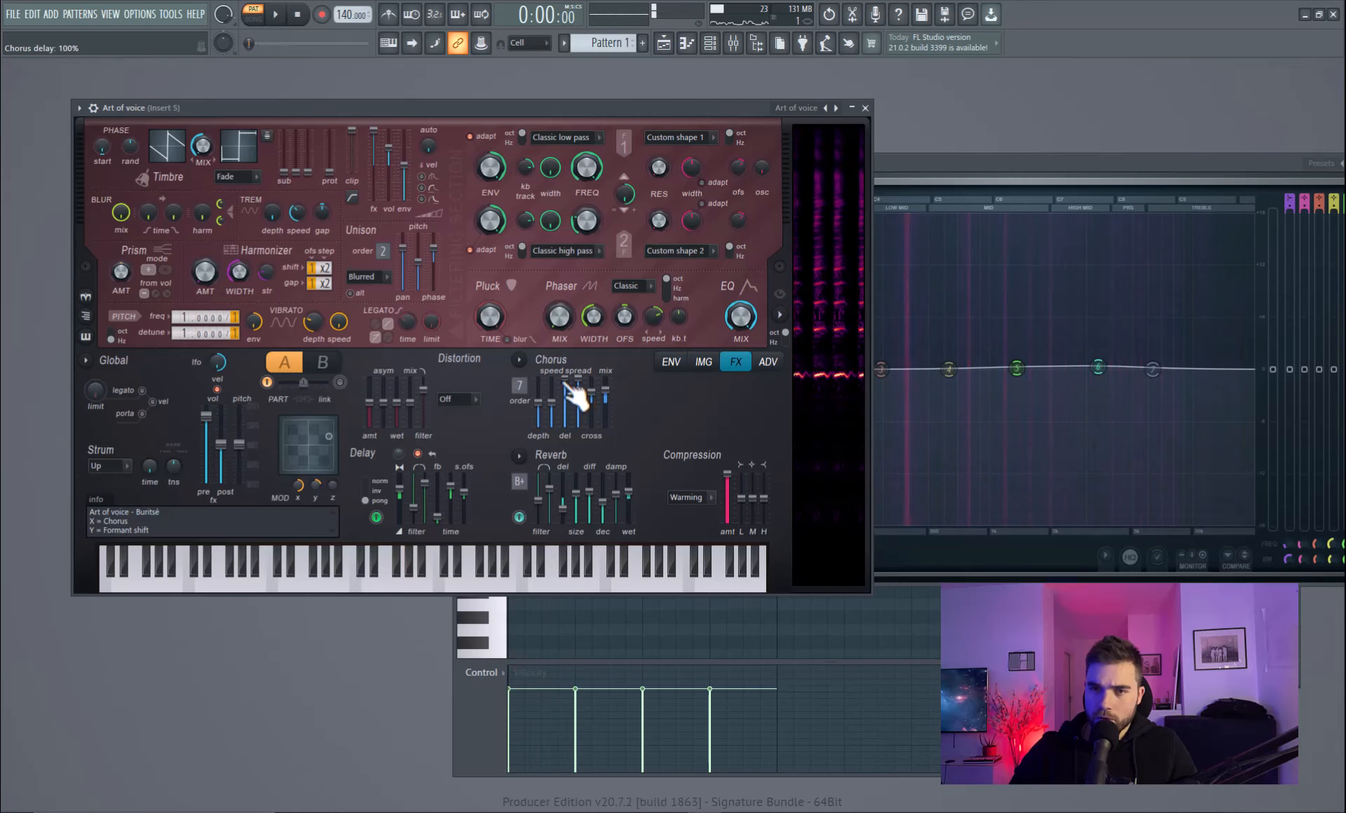
left_click(275, 14)
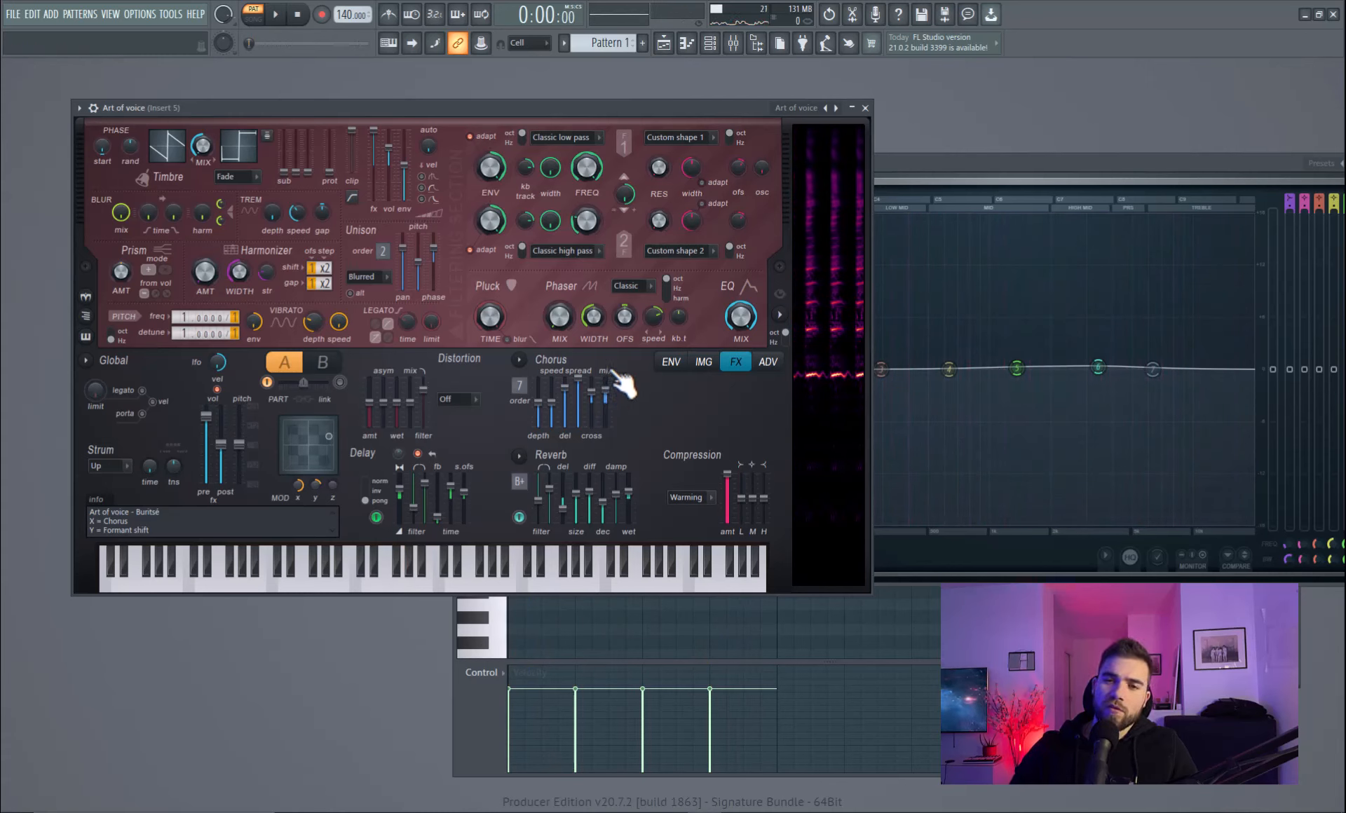
left_click_drag(591, 395, 591, 383)
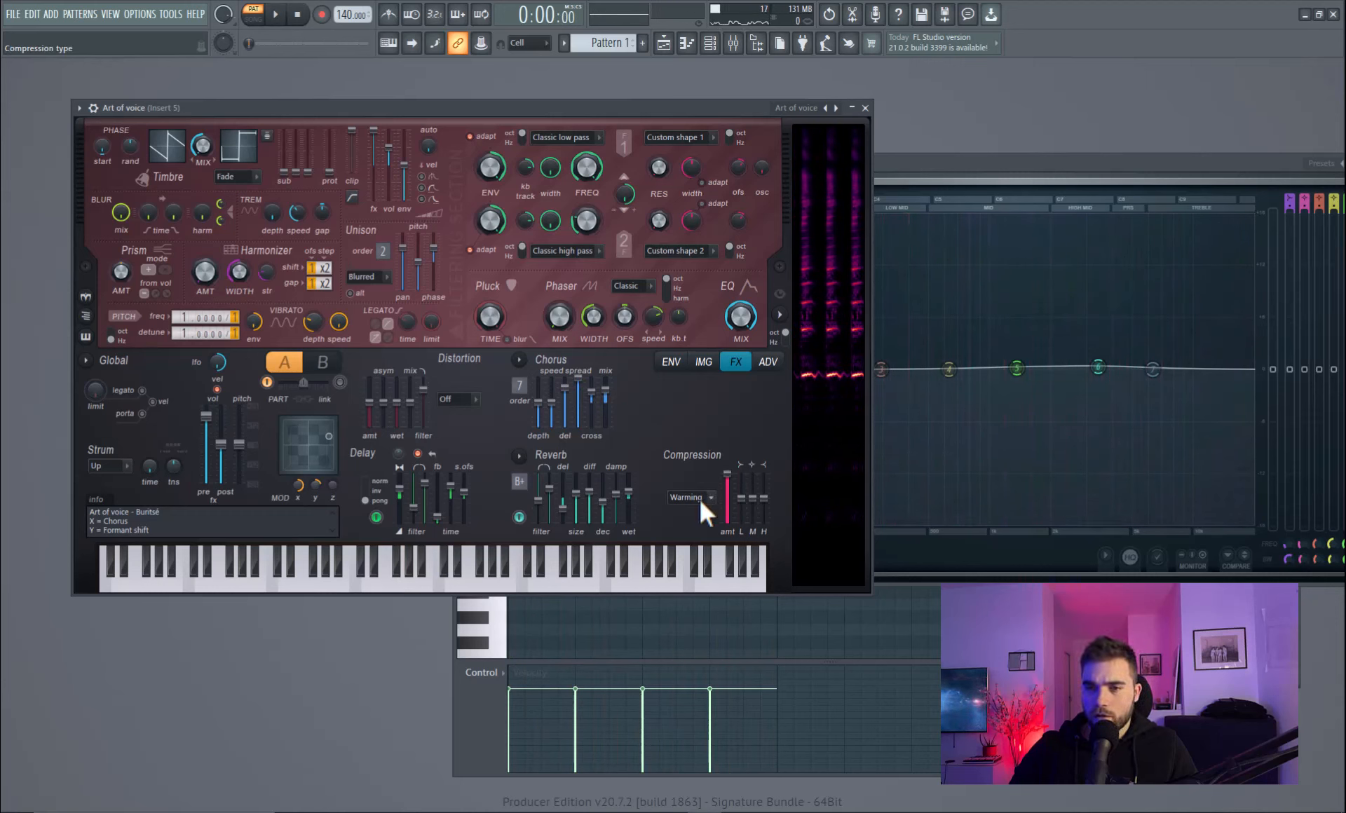
Switch Harmor's compression type to Burning and rebalance its low, mid and high levels.
left_click(687, 498)
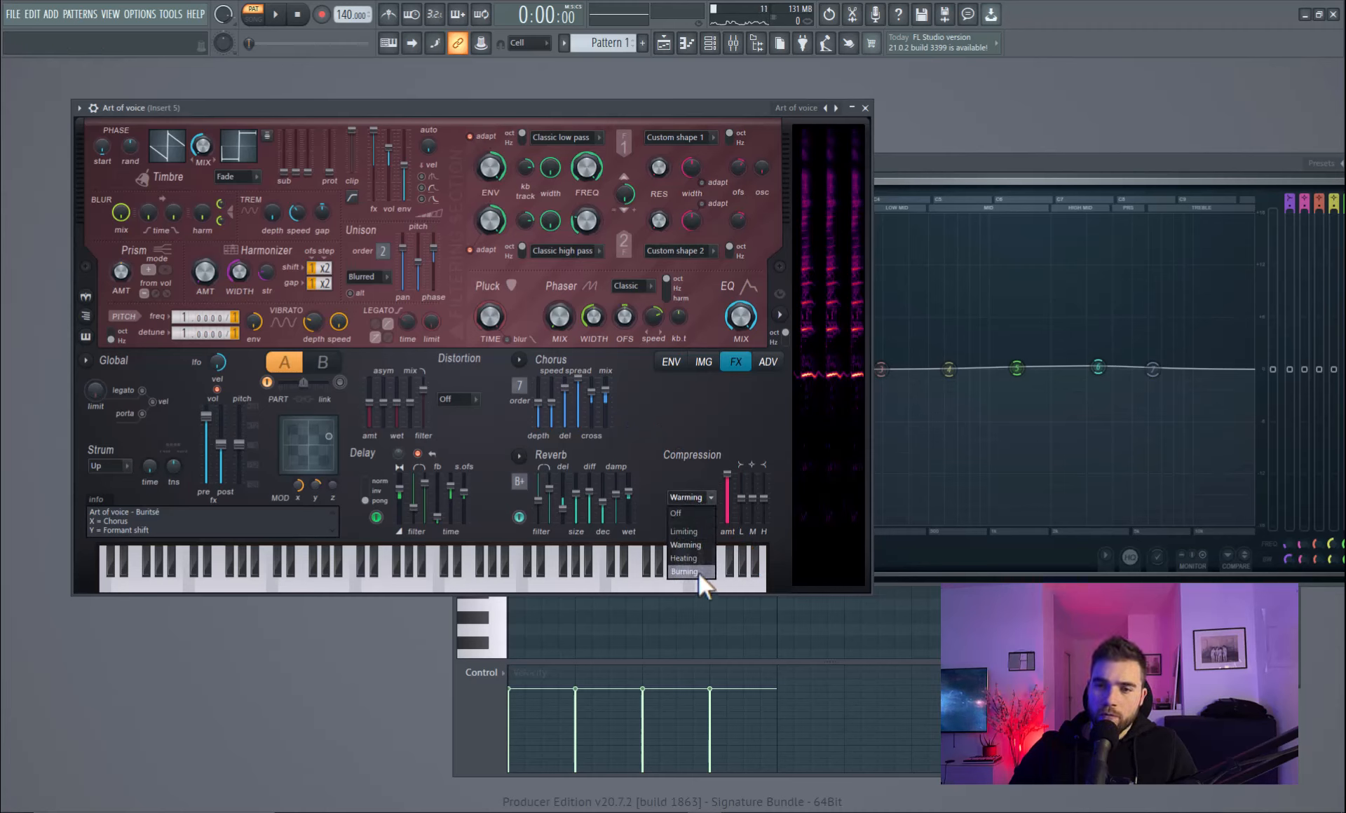
left_click(683, 558)
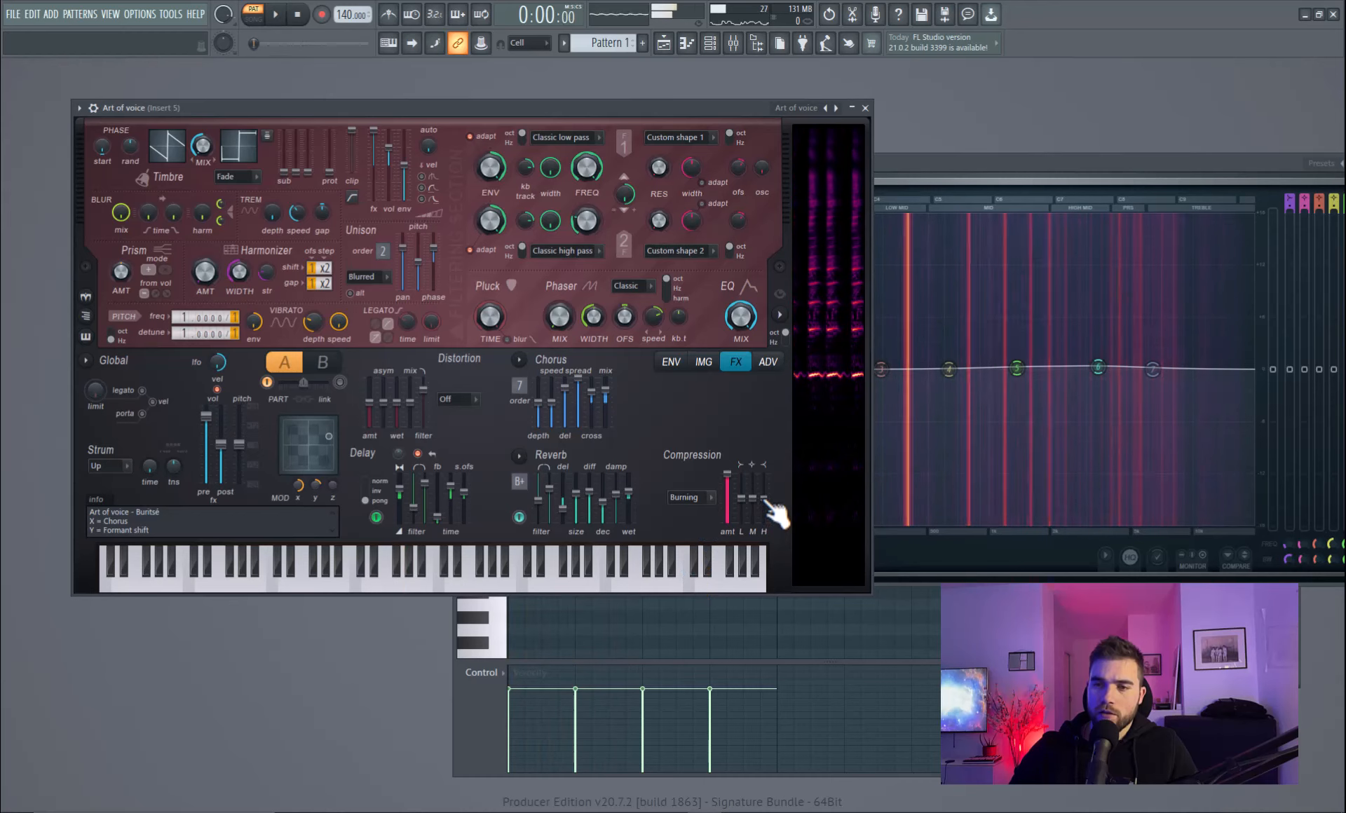
left_click_drag(764, 481, 764, 498)
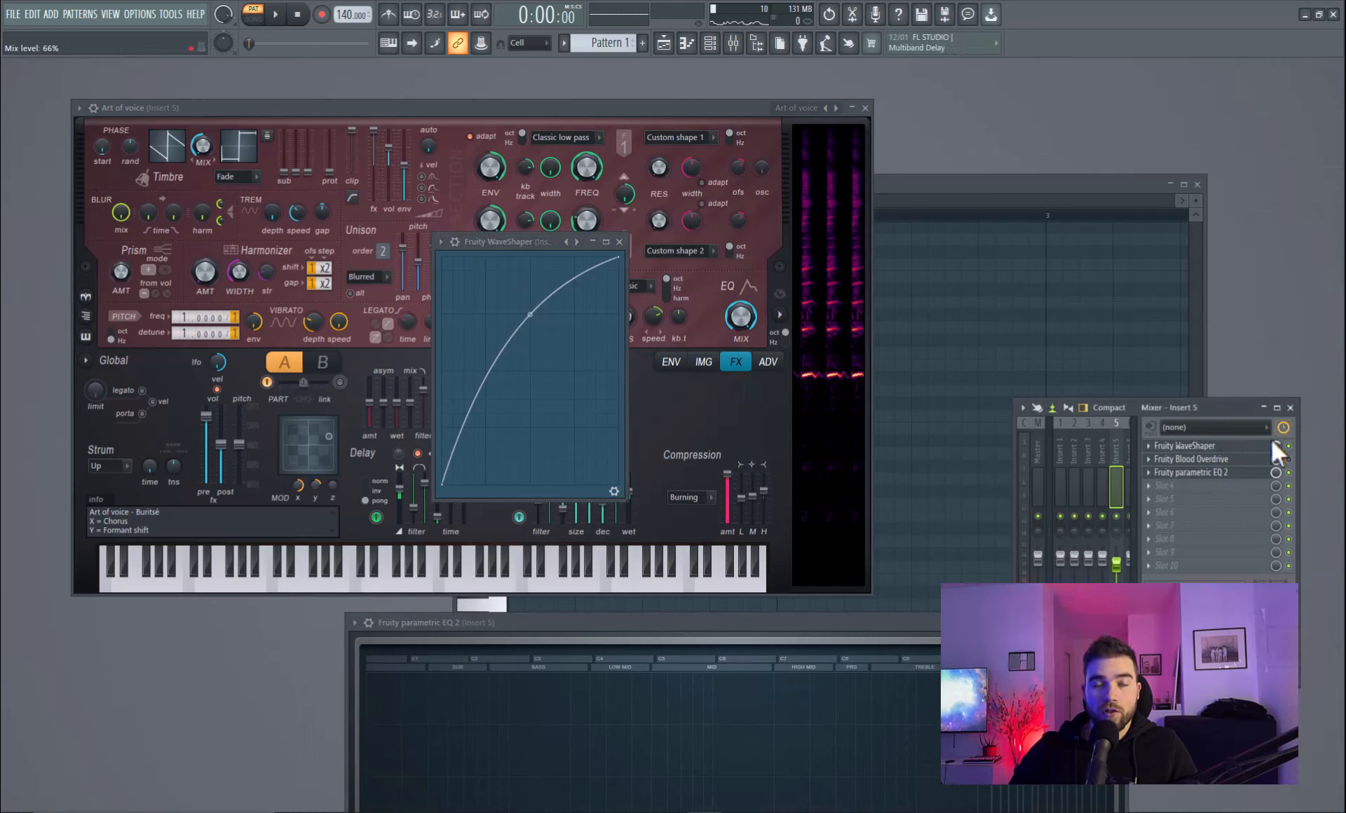
Toggle WaveShaper on the insert and bring up Blood Overdrive and Parametric EQ 2.
left_click(276, 14)
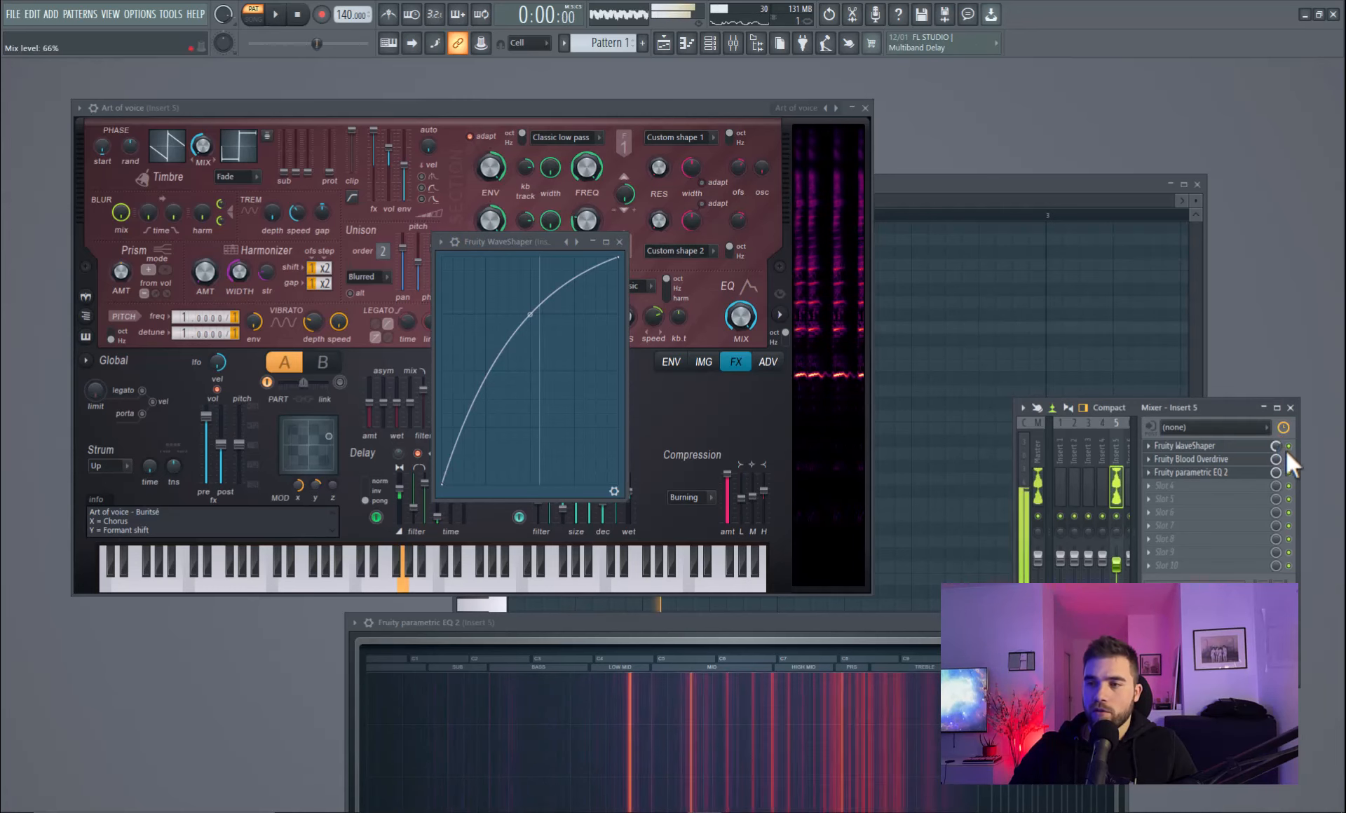
left_click(1184, 458)
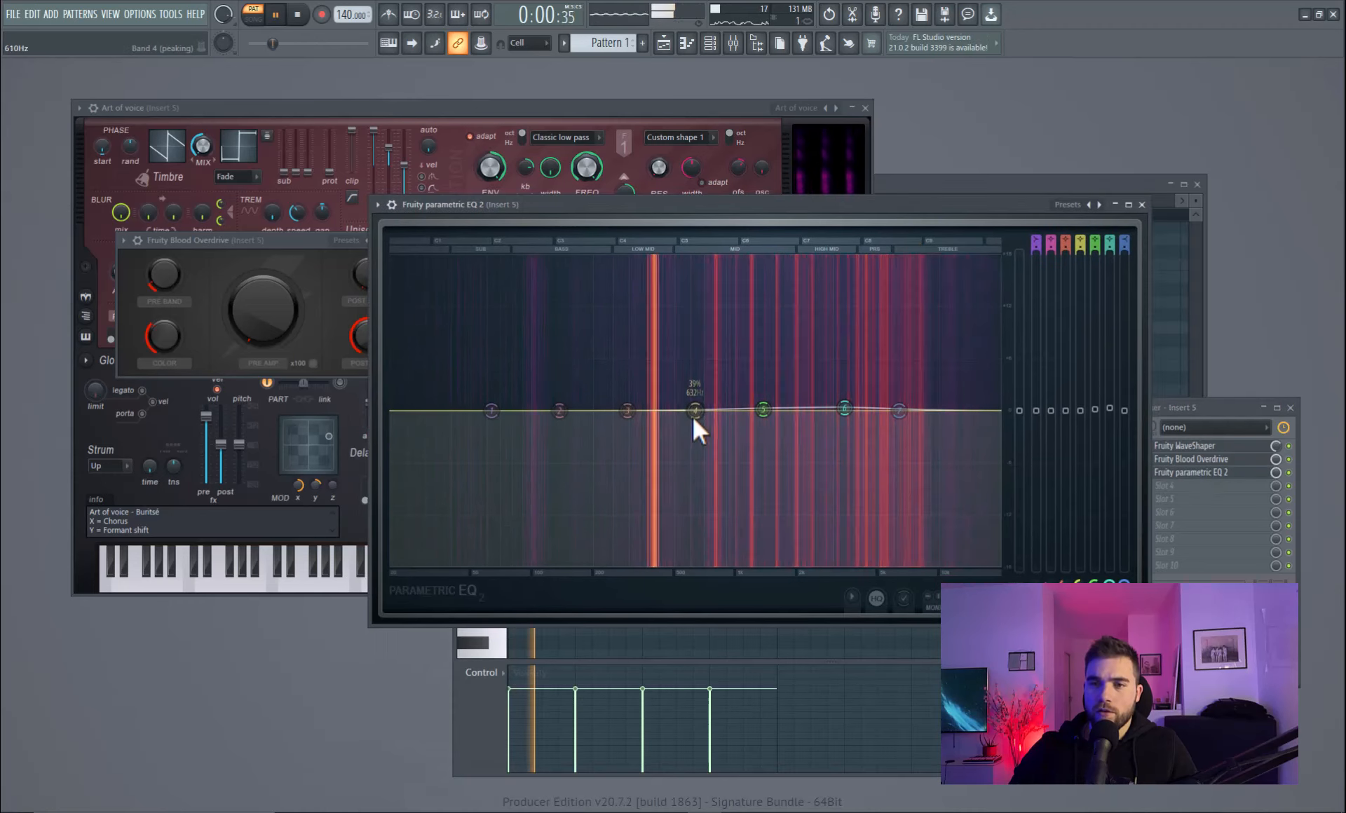
left_click_drag(695, 411, 758, 444)
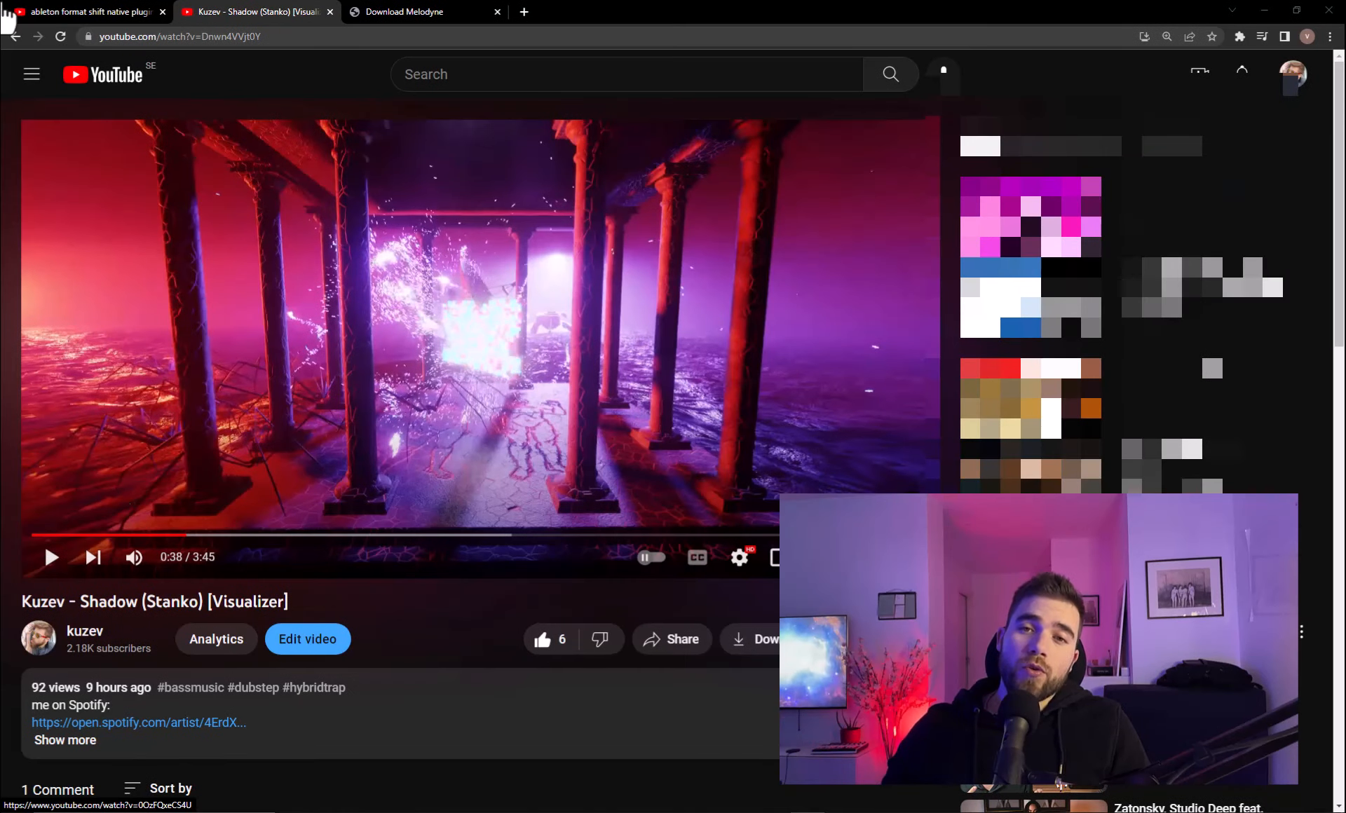
mouse_move(614, 136)
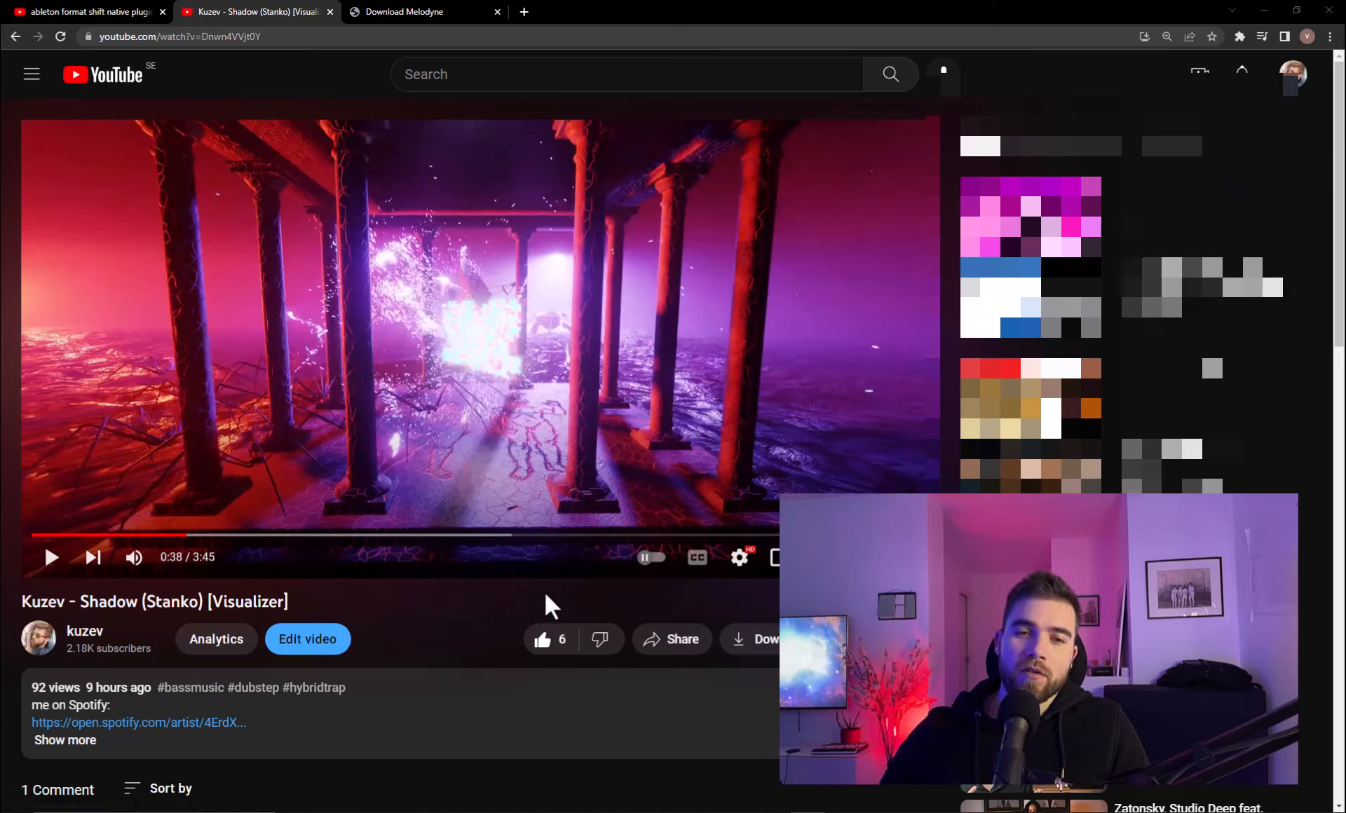
mouse_move(493, 490)
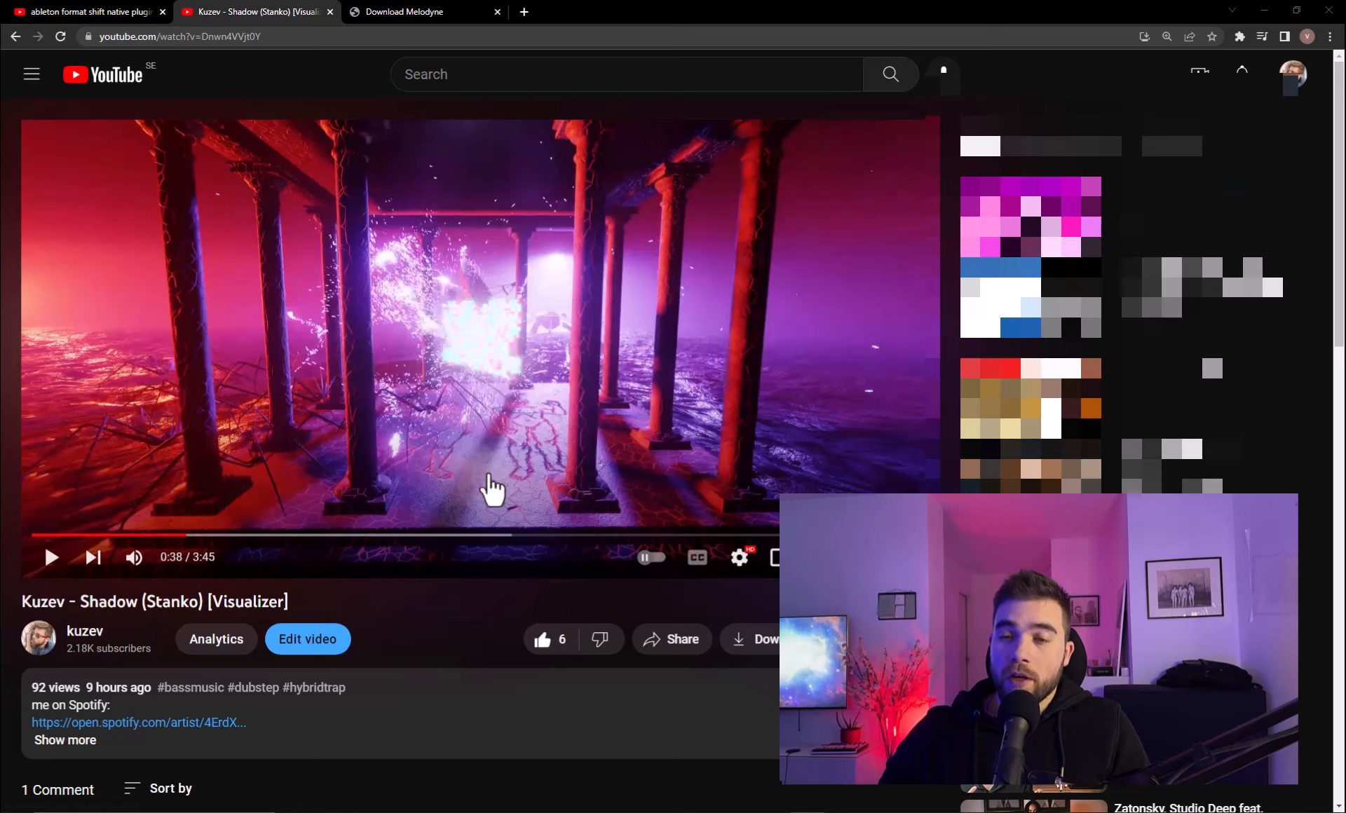